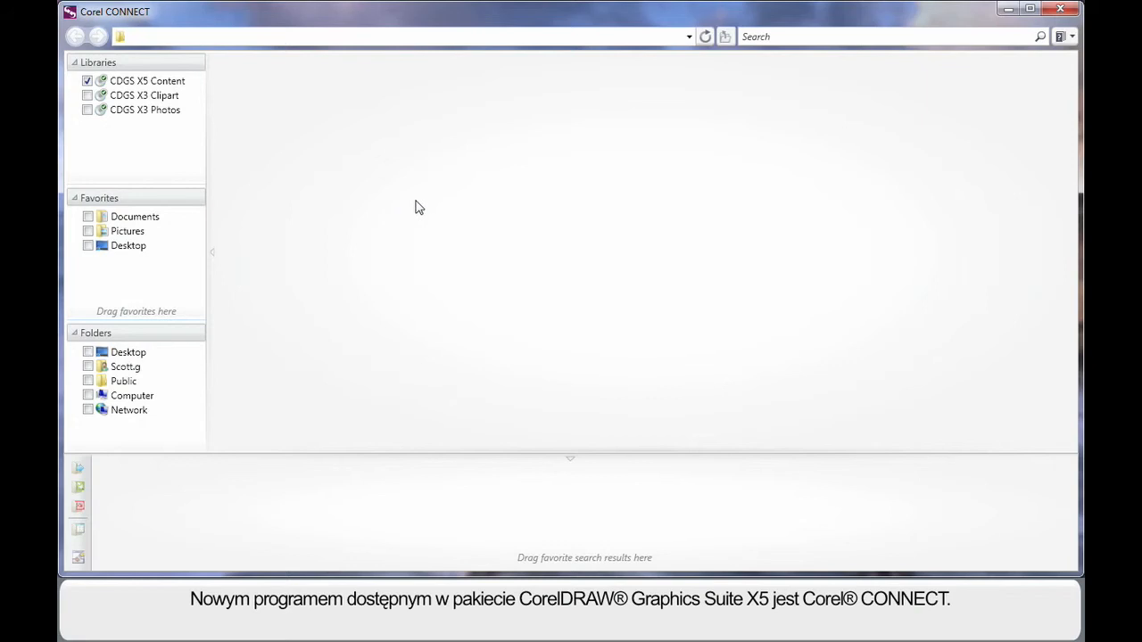
mouse_move(360, 125)
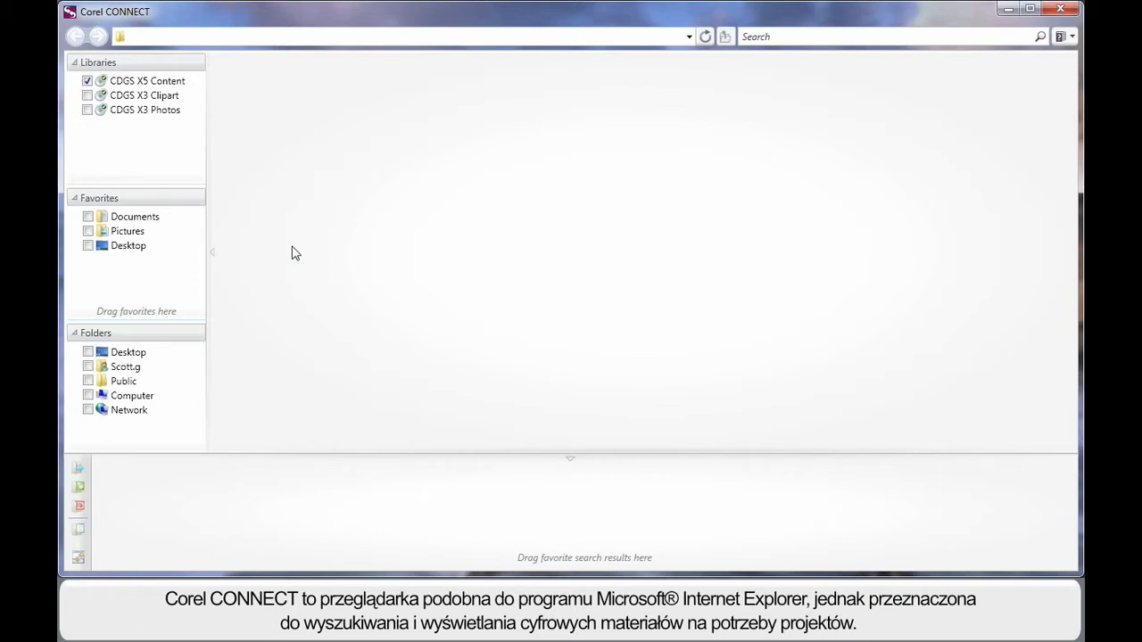
mouse_move(307, 289)
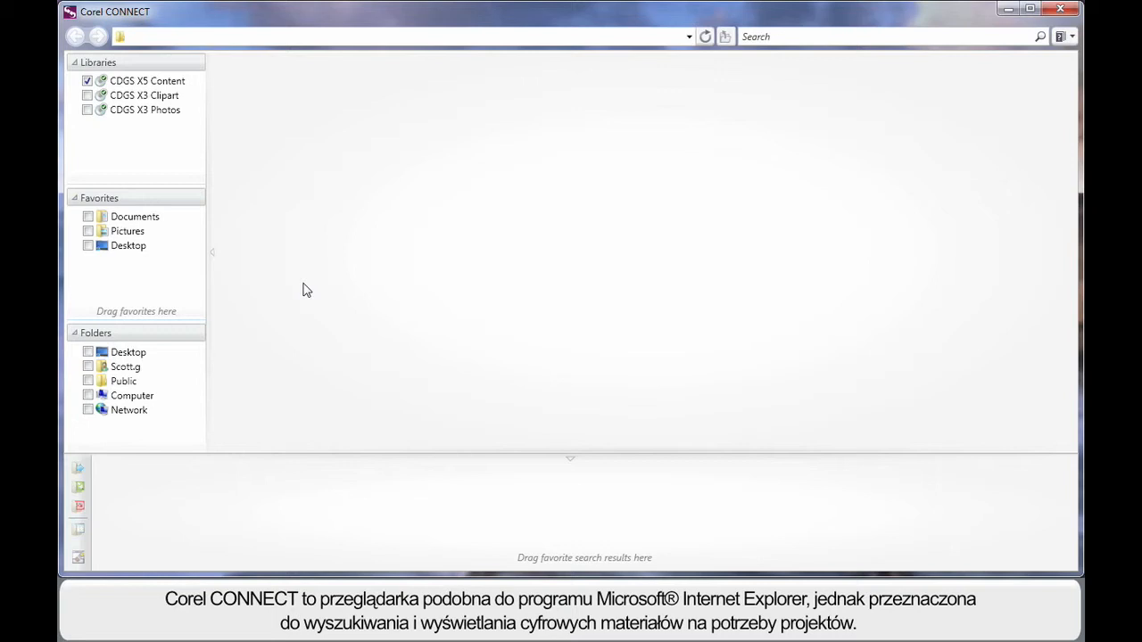
mouse_move(457, 348)
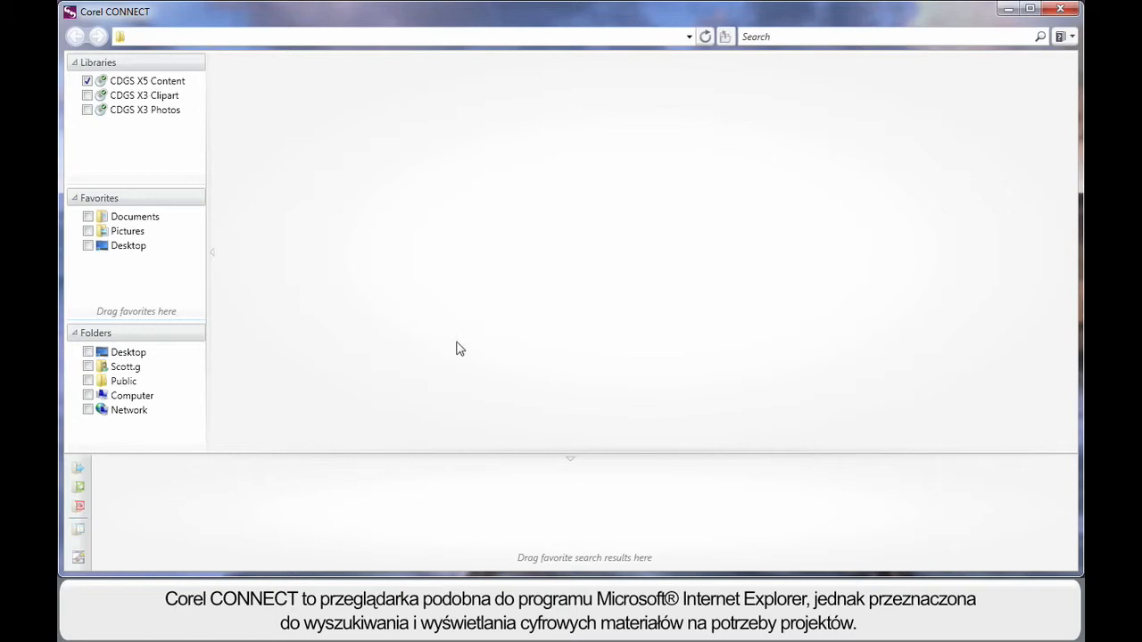
mouse_move(628, 353)
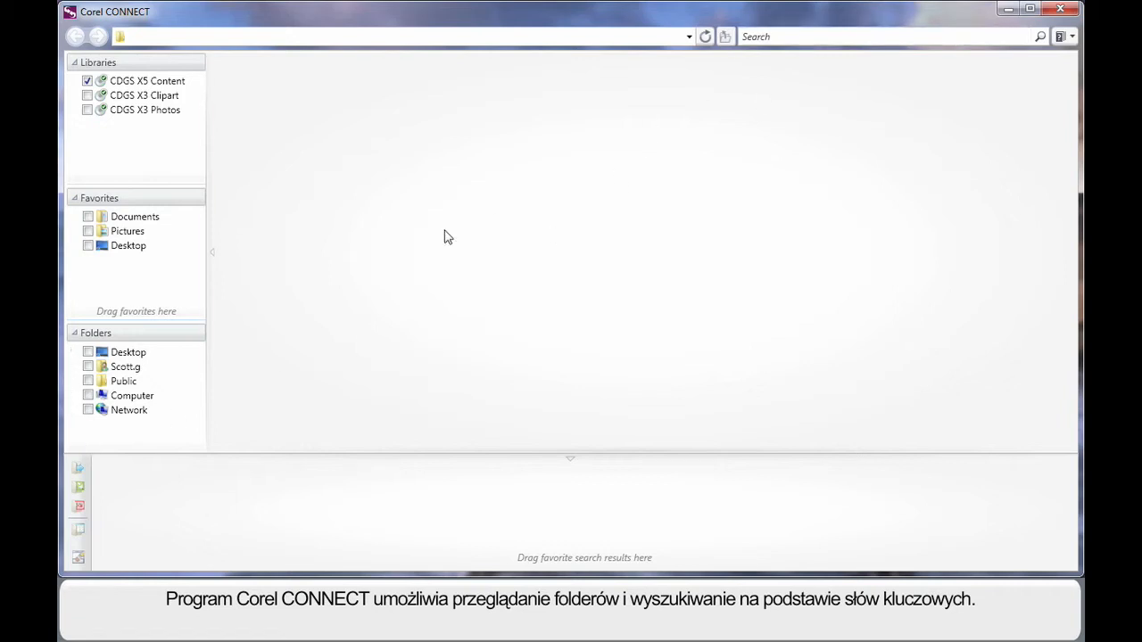
mouse_move(355, 250)
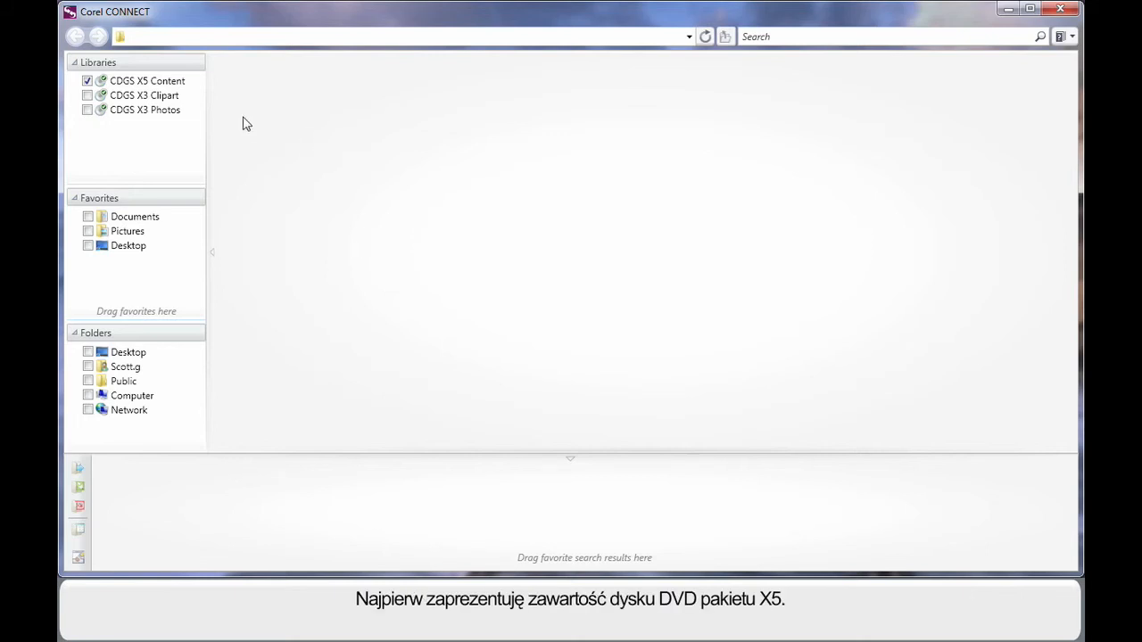
Expand CDGS X5 Content > Clipart > Animals and enter the Birds folder
click(147, 80)
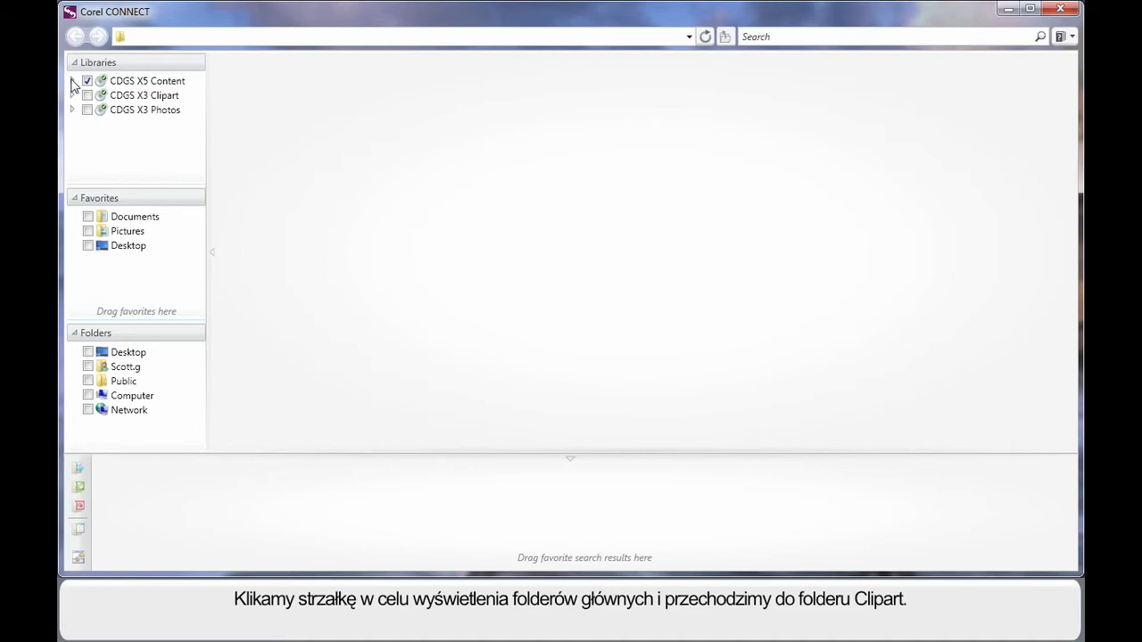
click(72, 81)
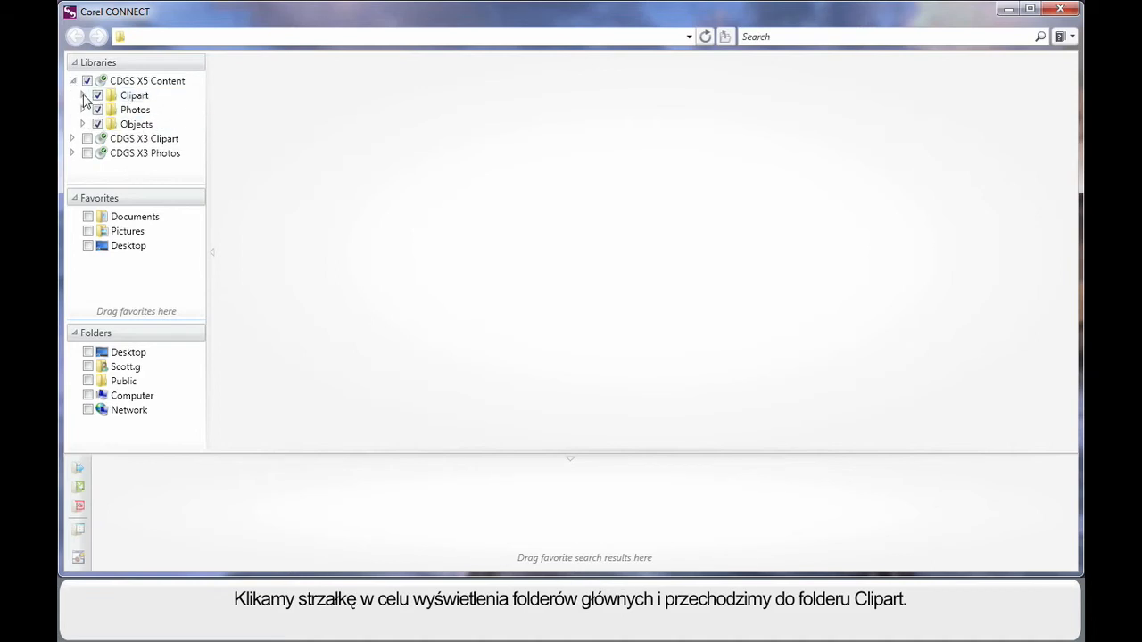
click(82, 97)
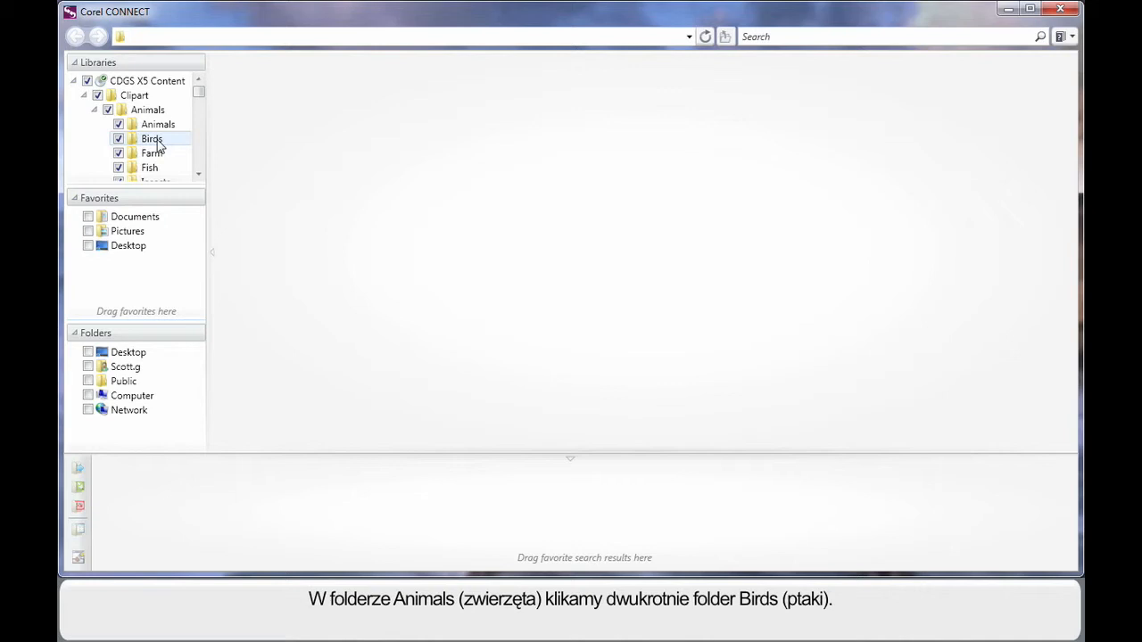
double_click(152, 139)
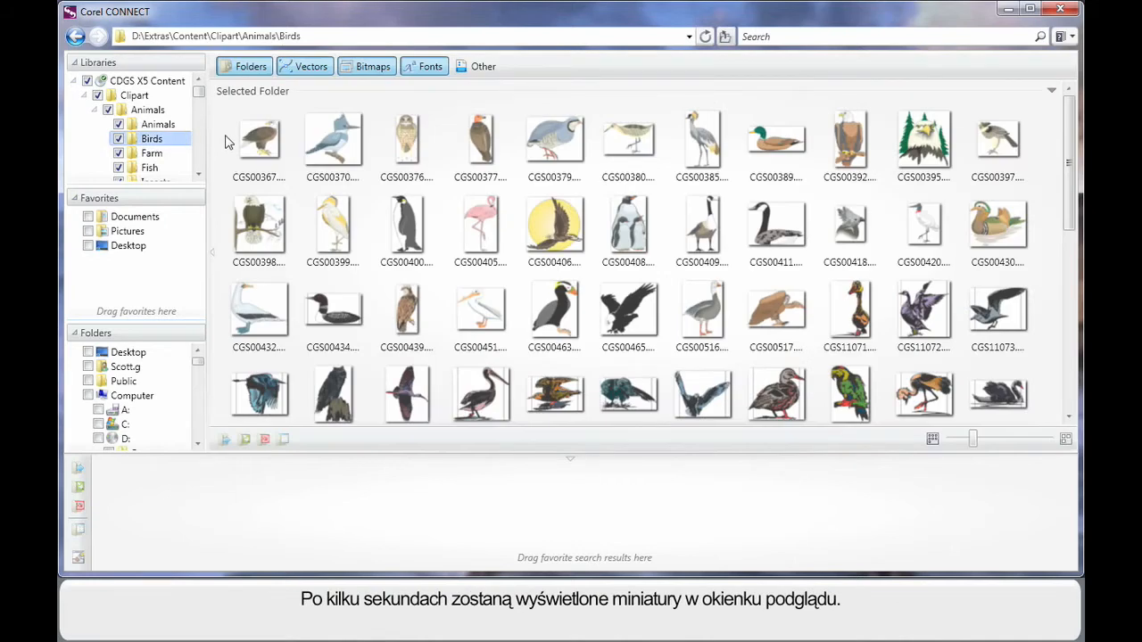
Select the eagle clipart and enlarge the bird thumbnails with the zoom slider
click(258, 139)
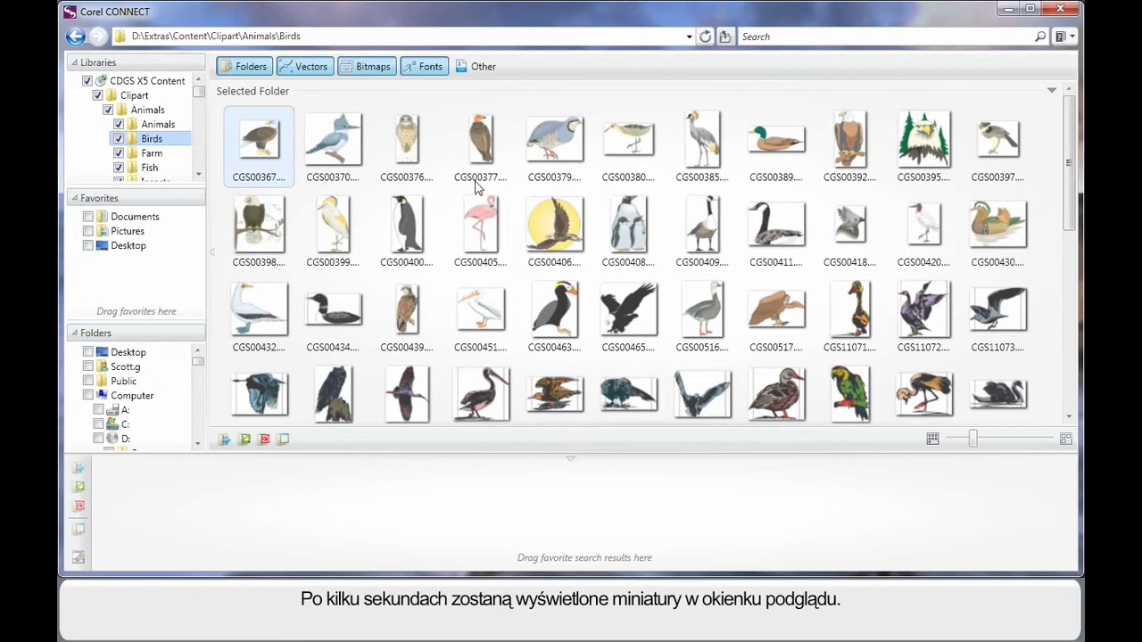
mouse_move(728, 368)
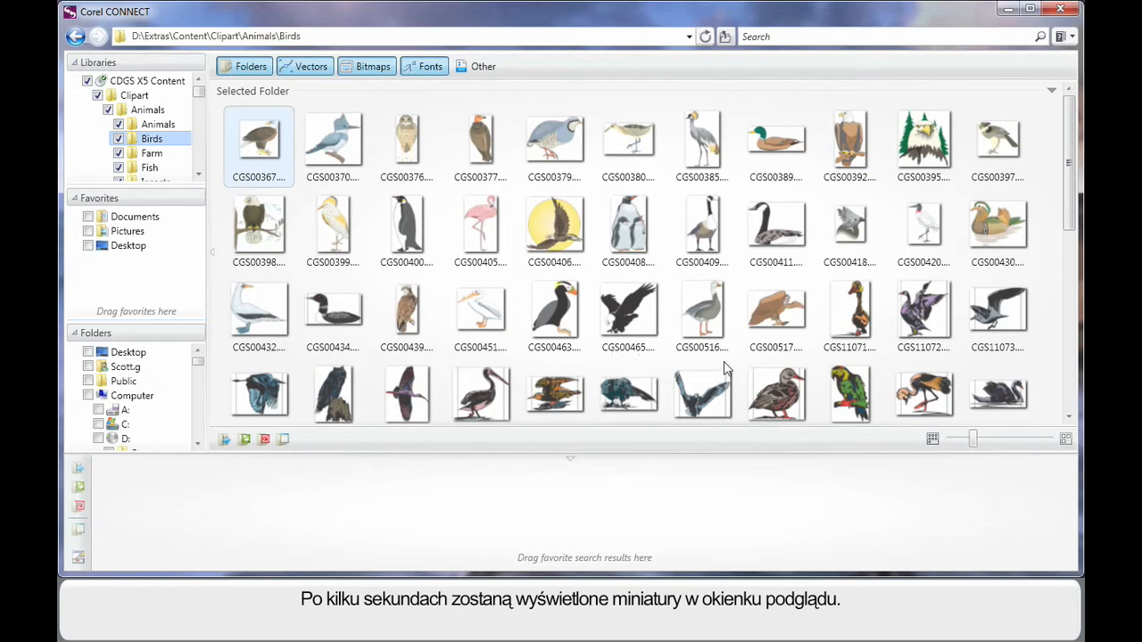
mouse_move(789, 228)
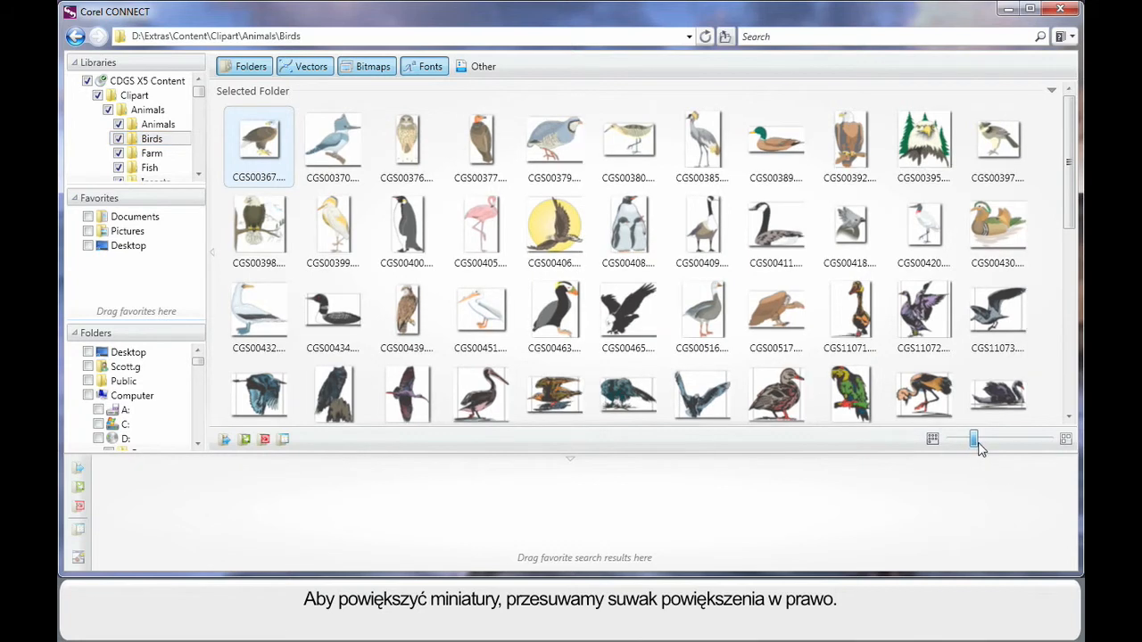
drag(974, 438, 1013, 439)
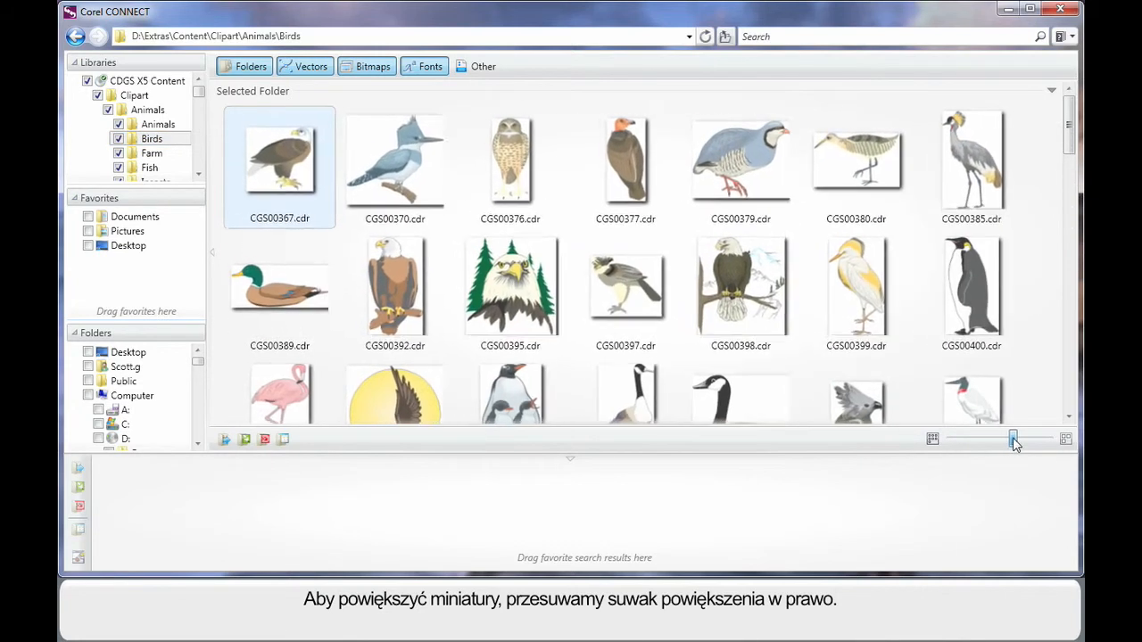
drag(1013, 439, 1017, 438)
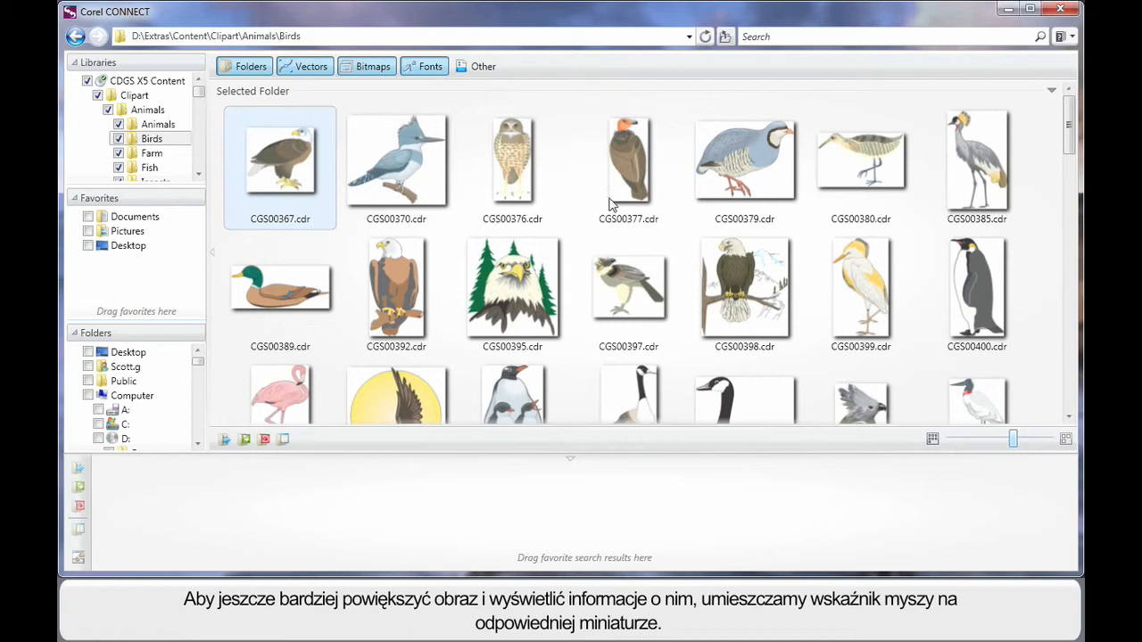
mouse_move(513, 286)
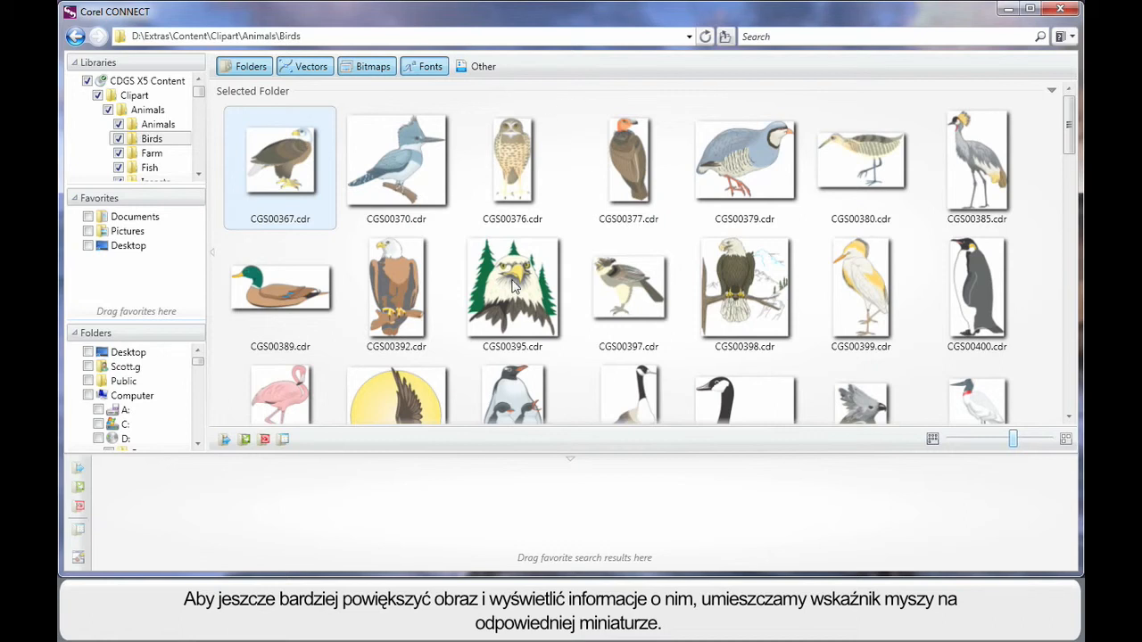
mouse_move(512, 285)
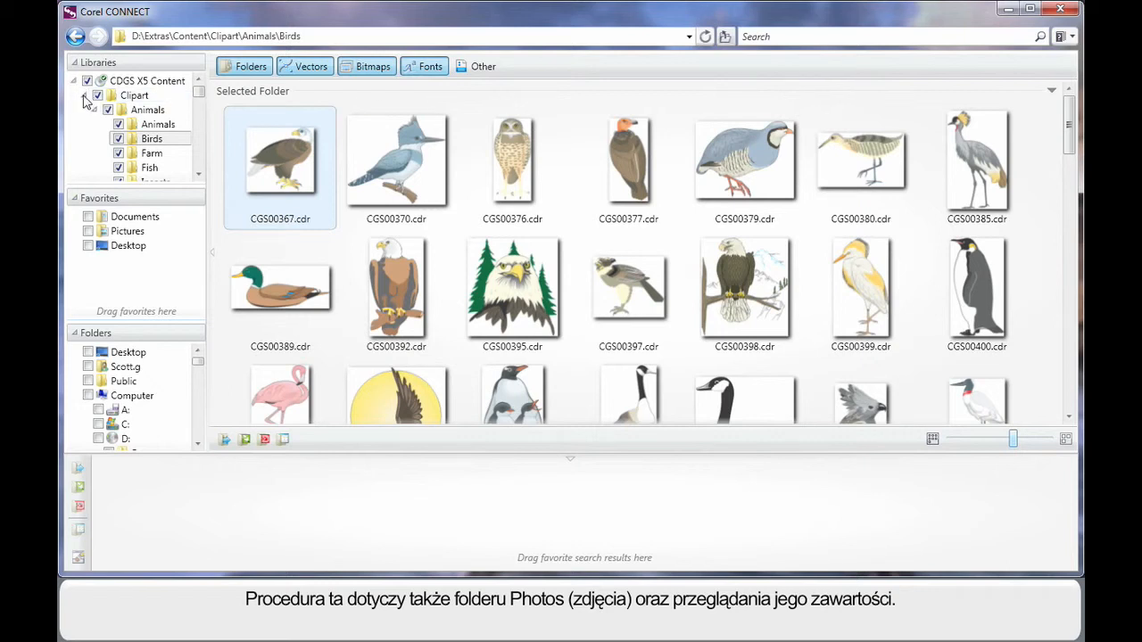
Collapse the Clipart and X5 content nodes and enter the search term landscape
click(82, 97)
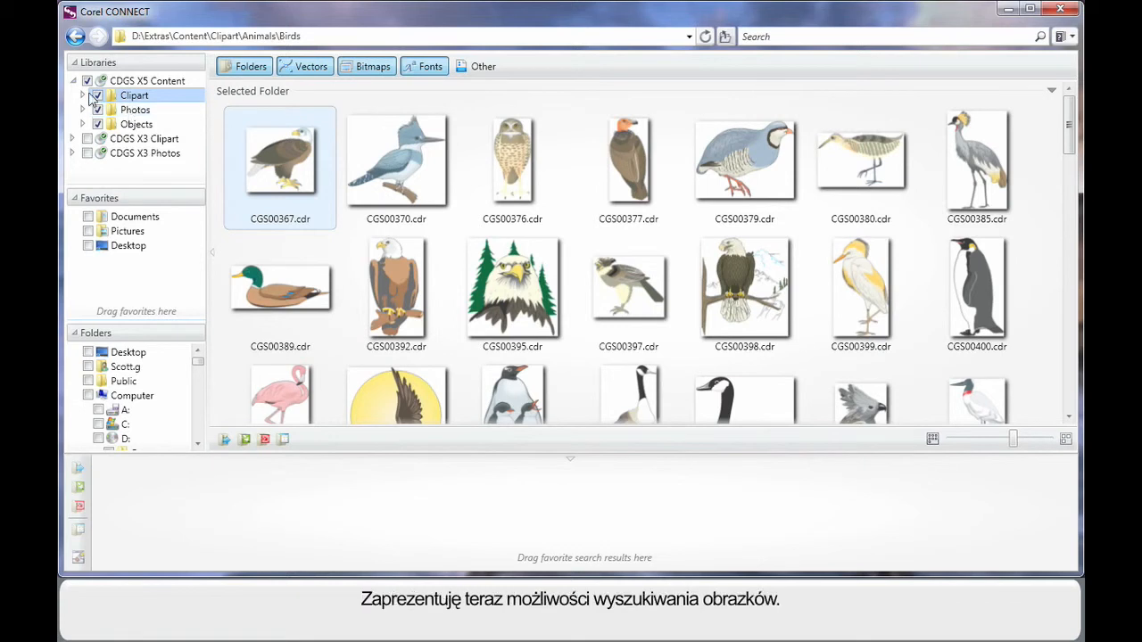
click(72, 80)
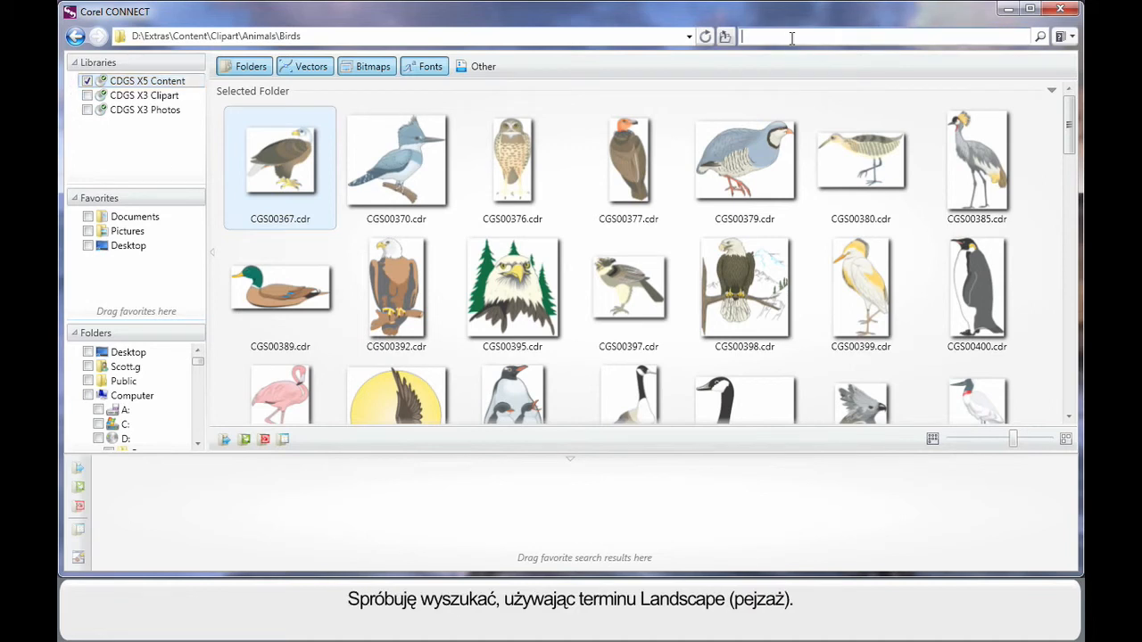
text(landscape)
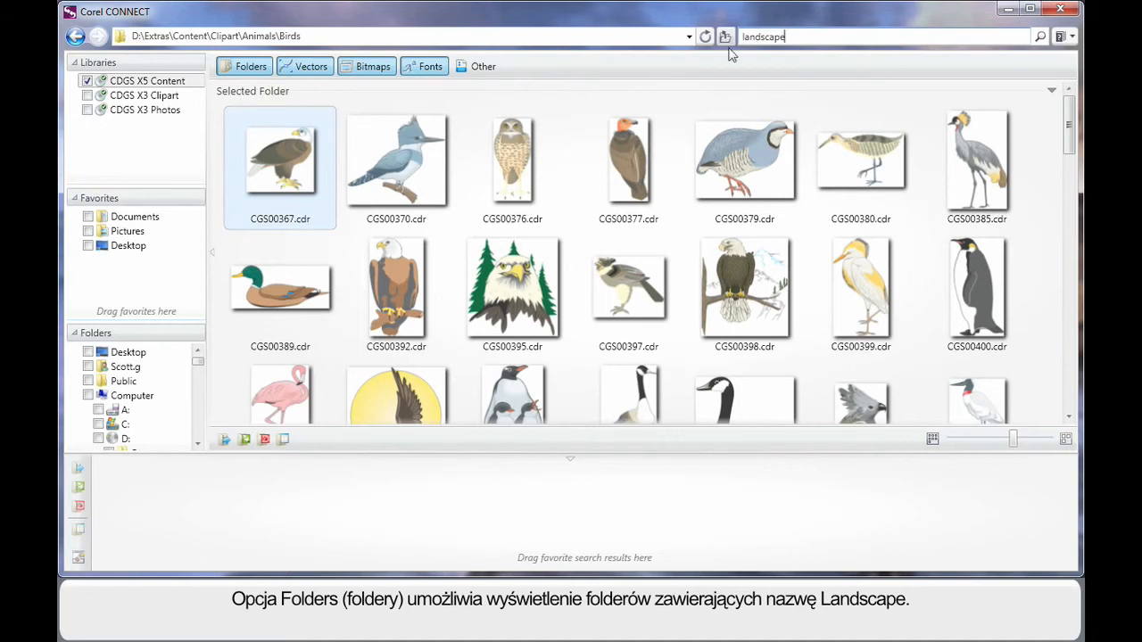
mouse_move(589, 71)
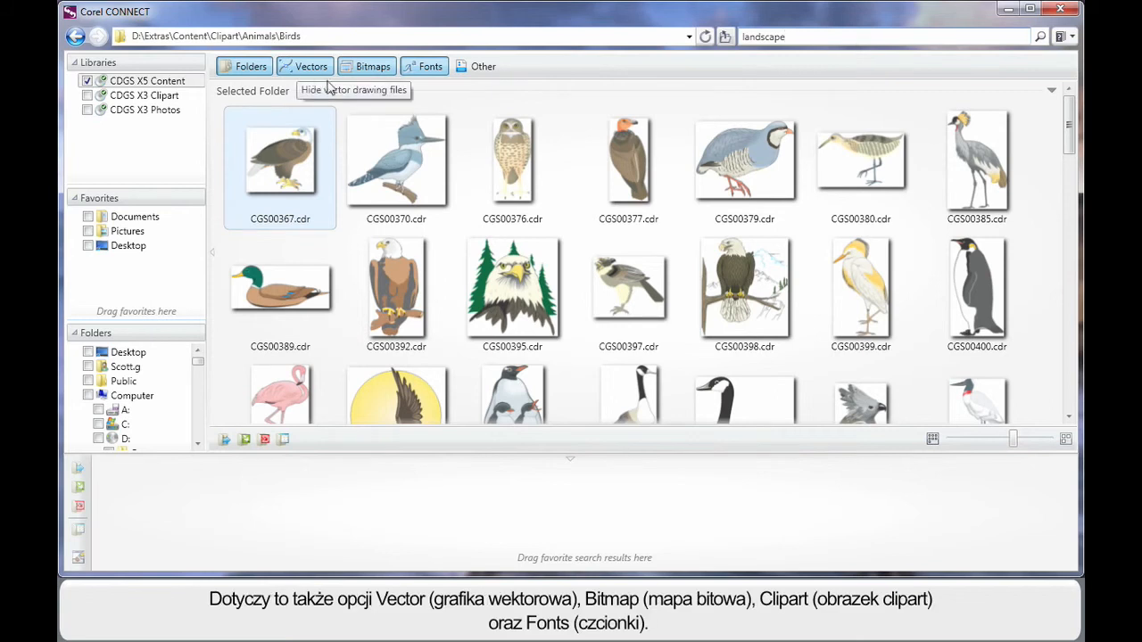
mouse_move(685, 75)
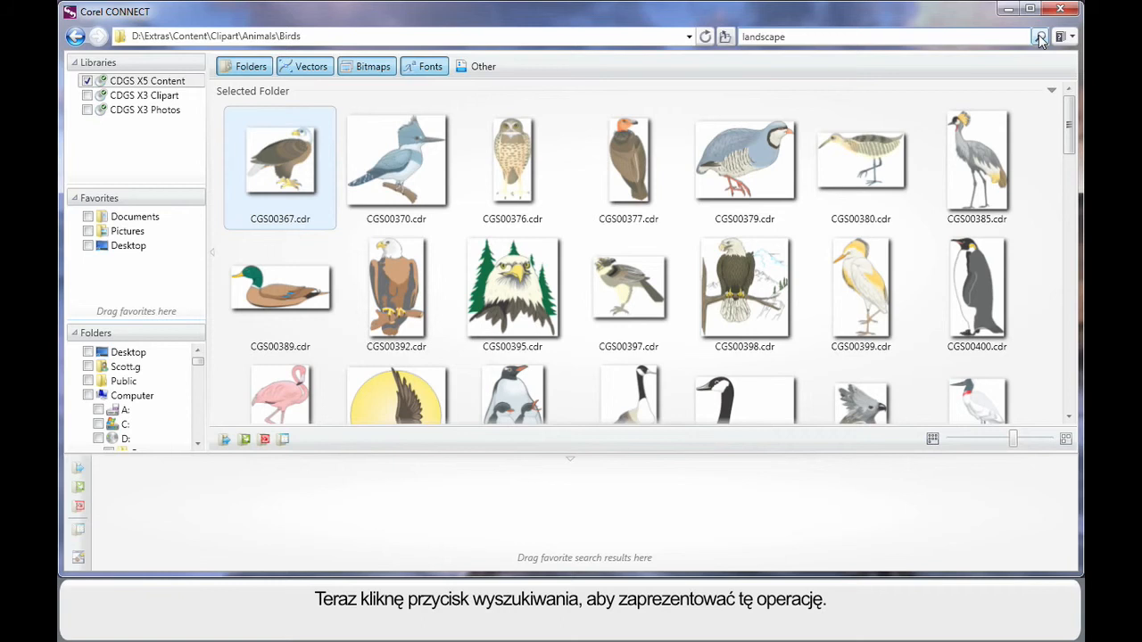
Run the landscape search to list matching drawings and photos
click(1040, 35)
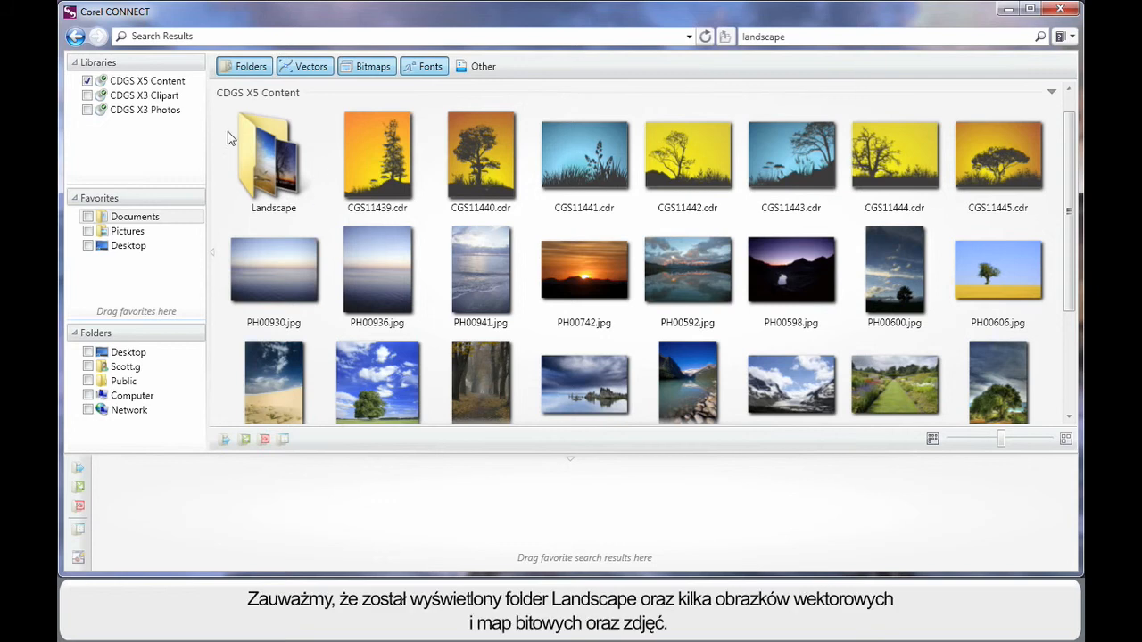
mouse_move(289, 216)
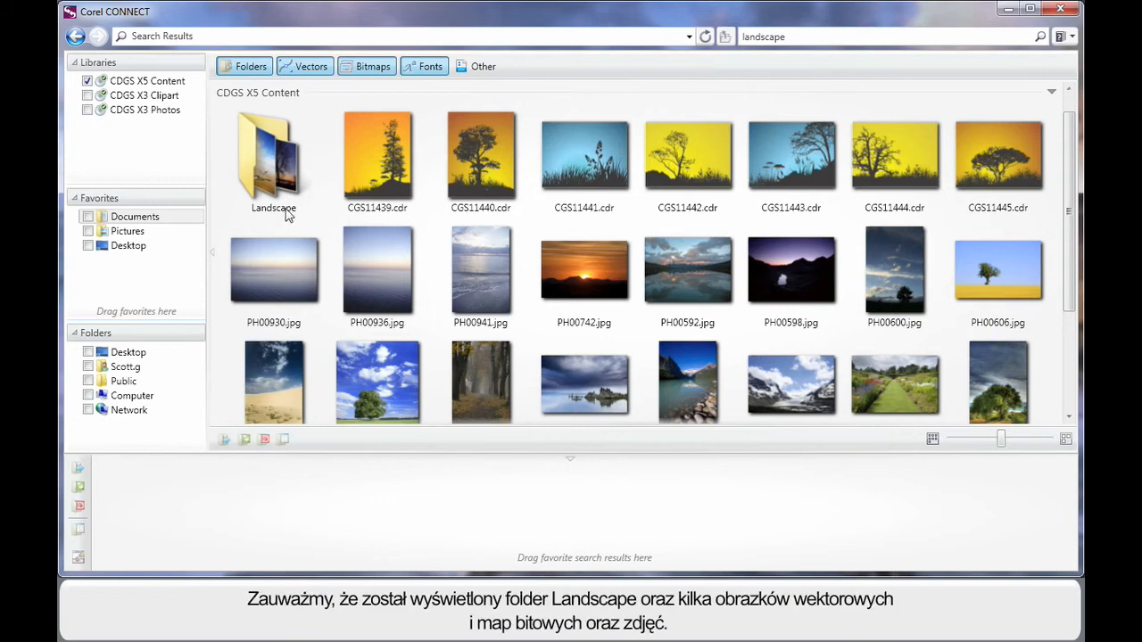
mouse_move(697, 180)
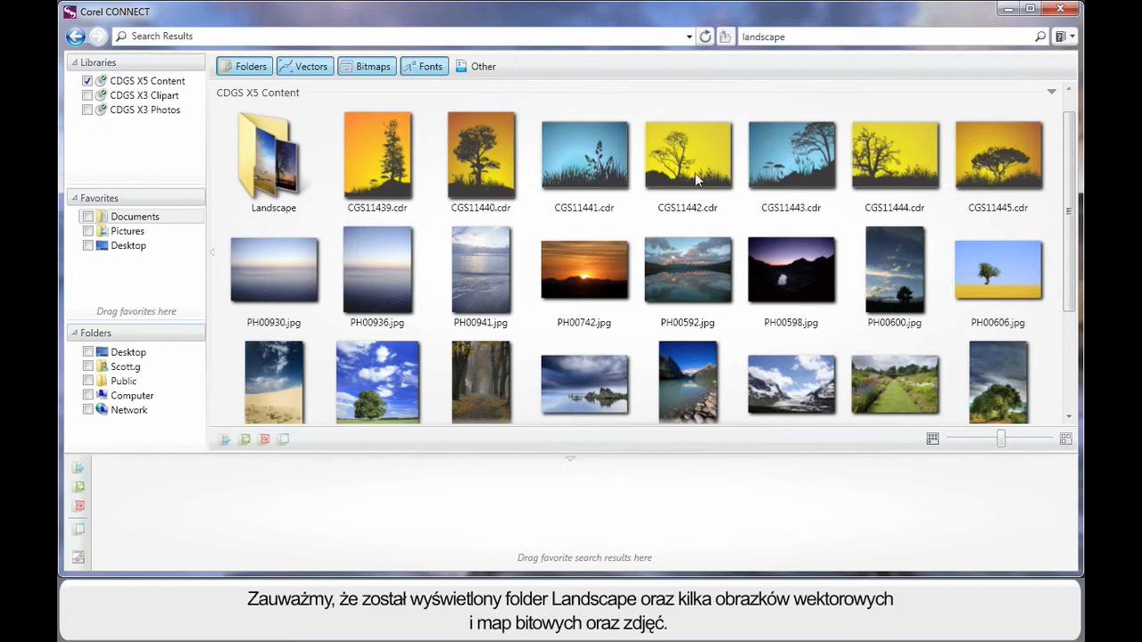
mouse_move(792, 157)
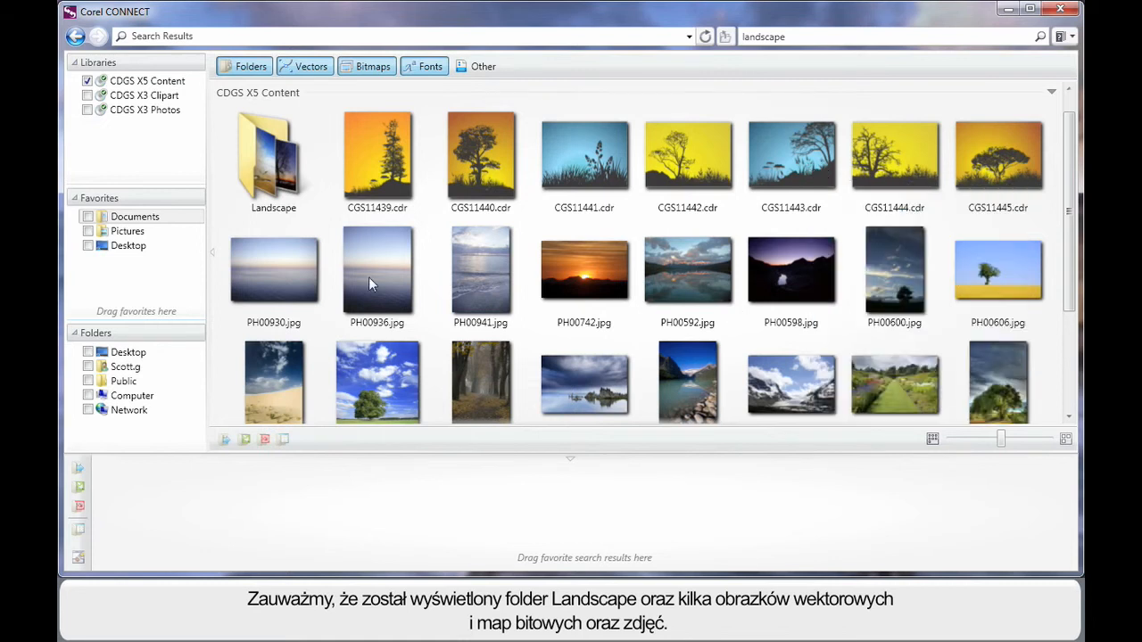
mouse_move(830, 400)
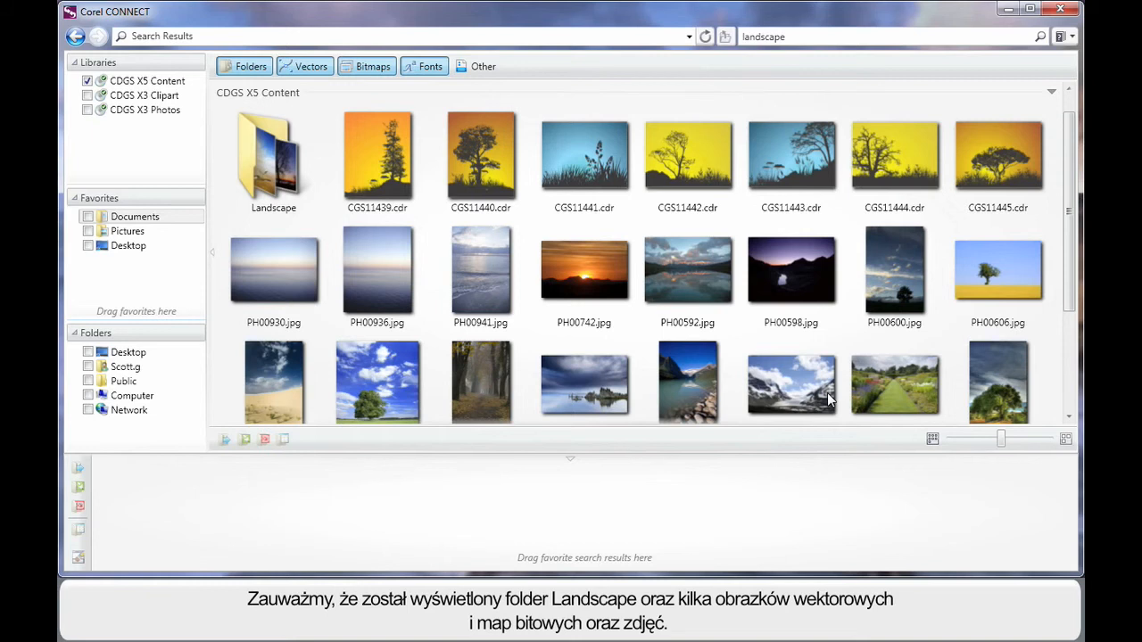
mouse_move(758, 348)
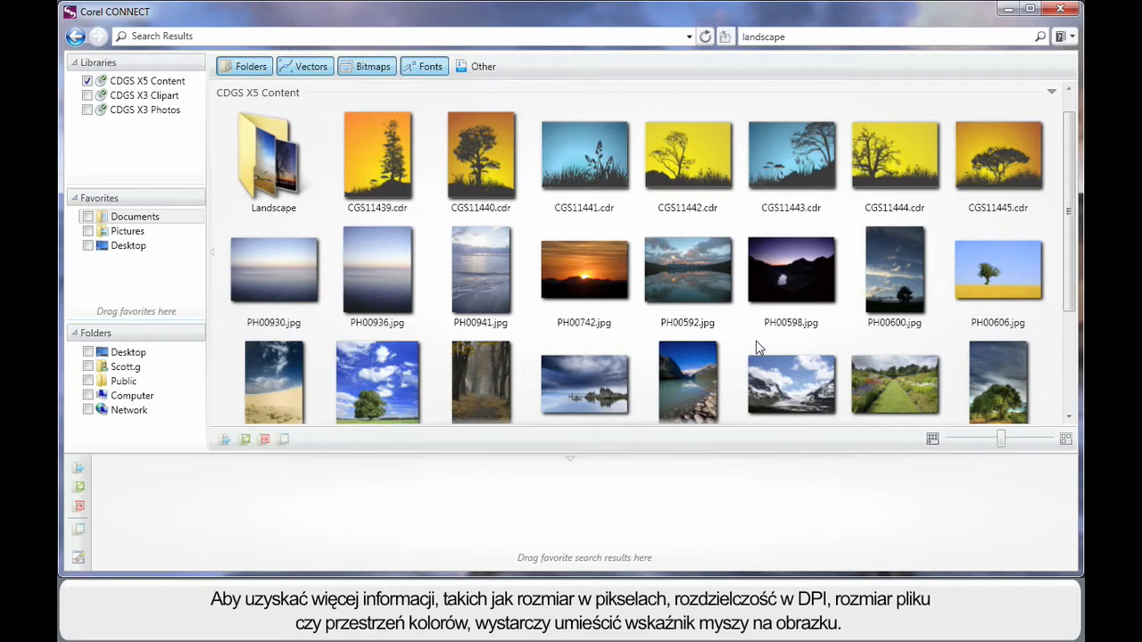
mouse_move(394, 382)
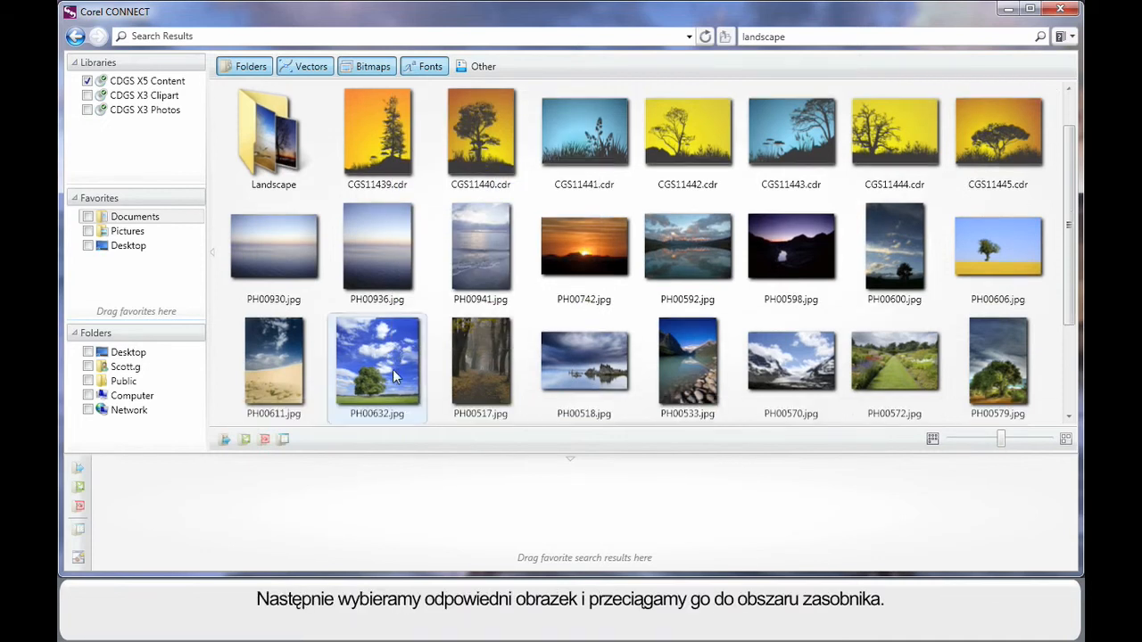
Add the tree photo PH00632.jpg from the results to the tray
drag(376, 360, 178, 514)
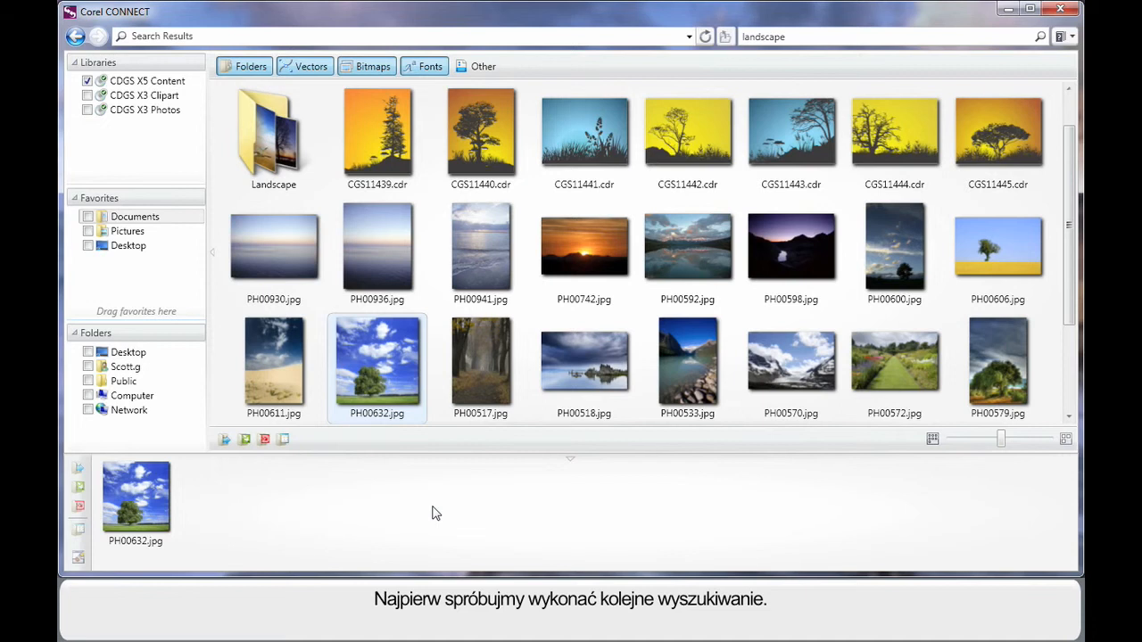
mouse_move(457, 515)
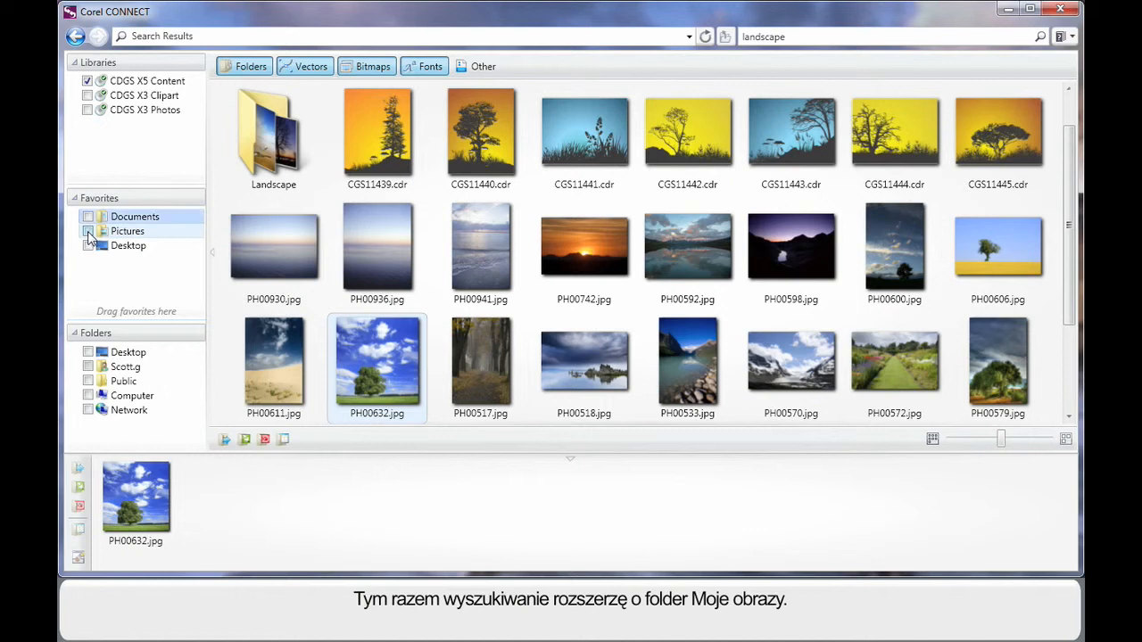
Include the Pictures folder, search for butterfly and browse the results
click(87, 232)
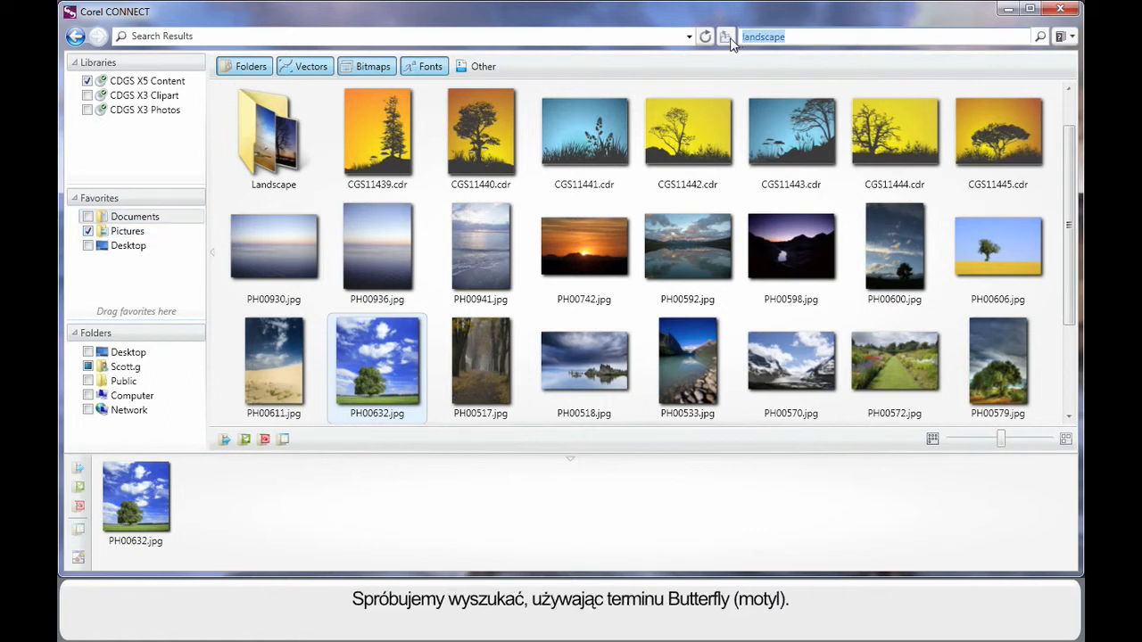
text(butterfly)
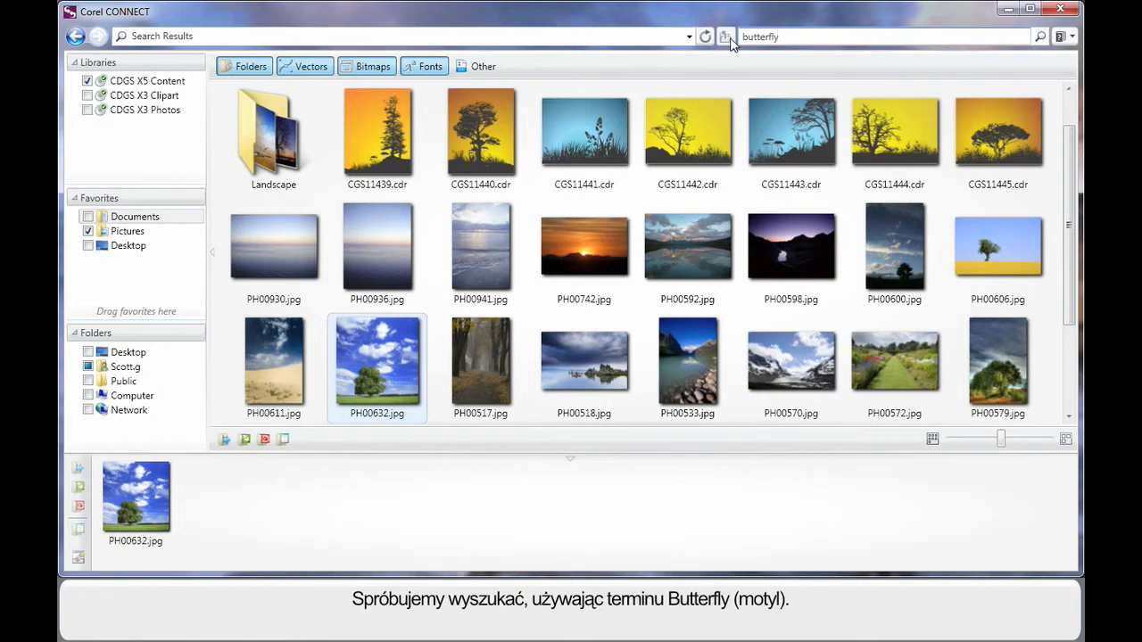
click(1038, 36)
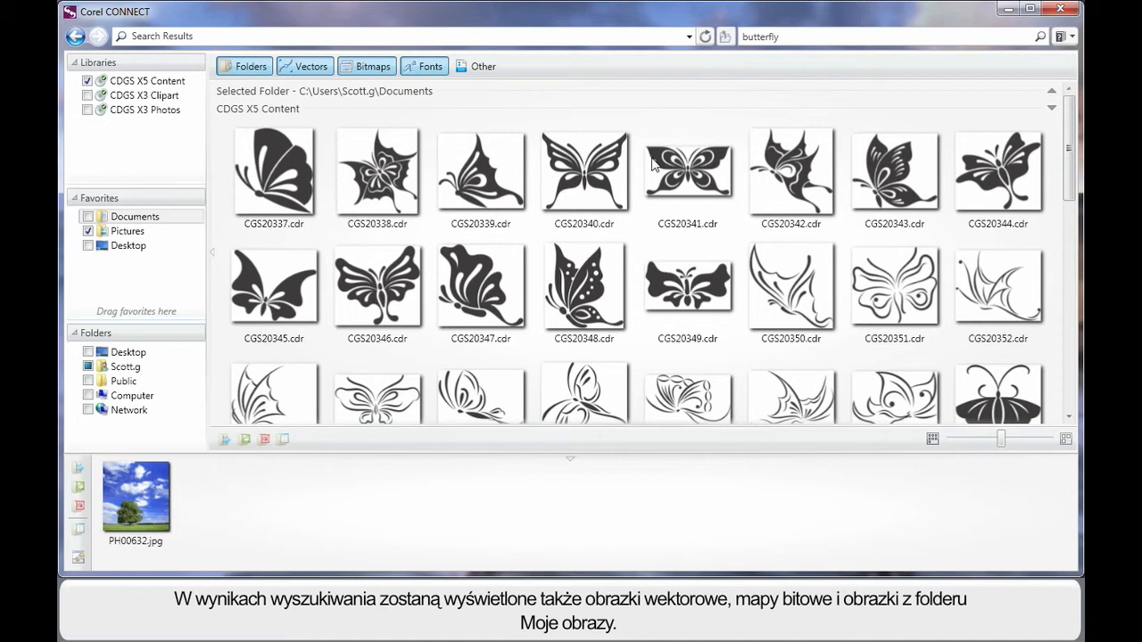
scroll(down, 3)
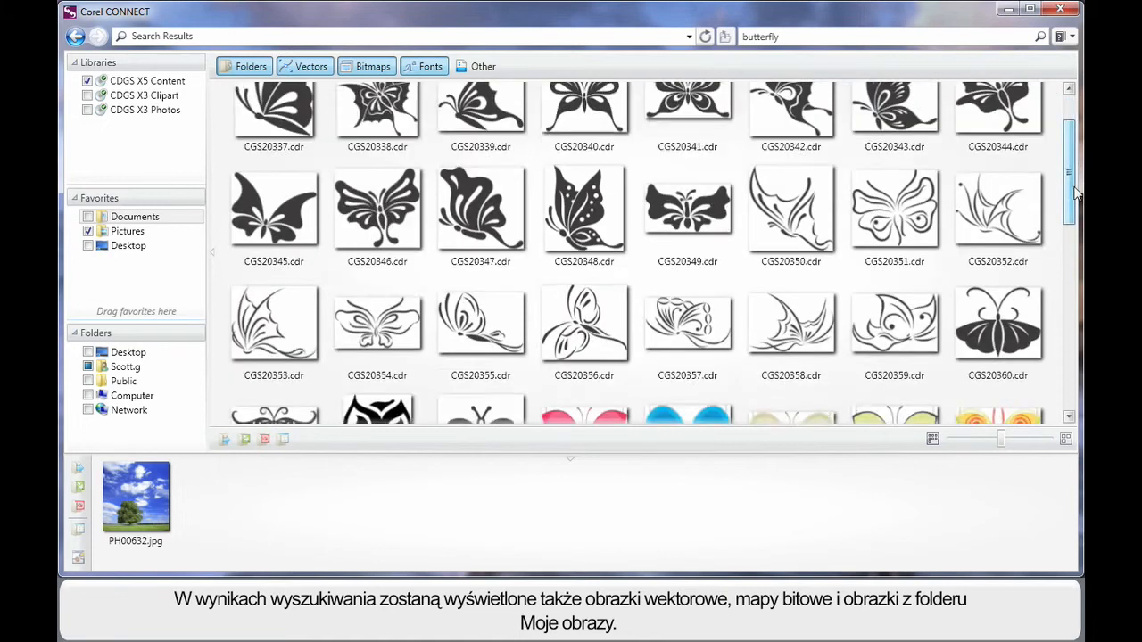
scroll(down, 3)
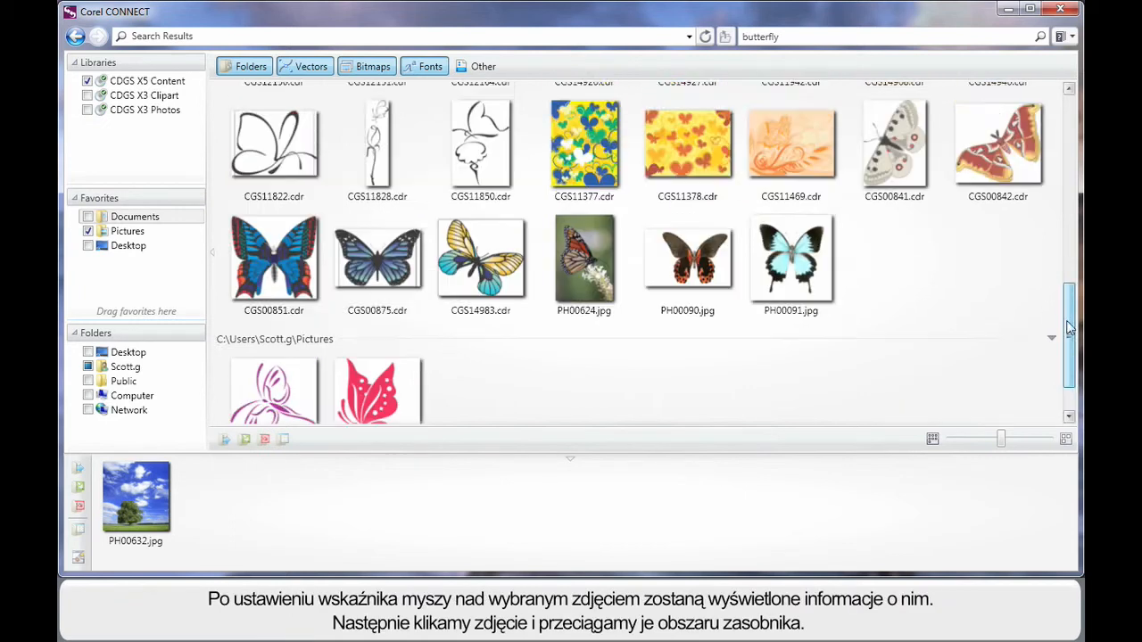
scroll(down, 3)
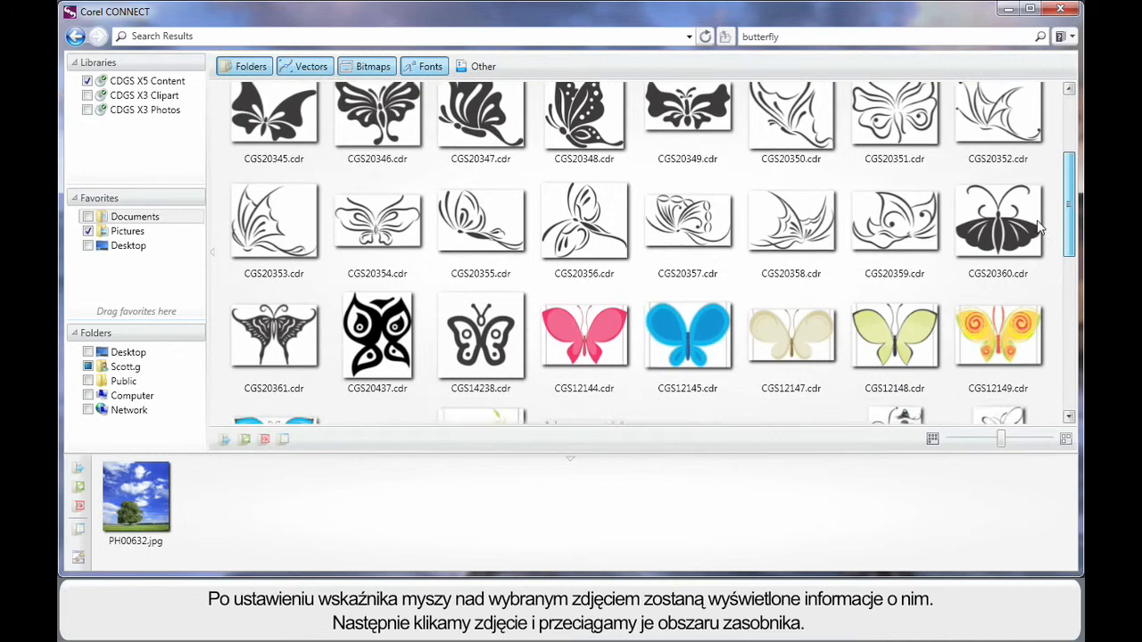
scroll(down, 3)
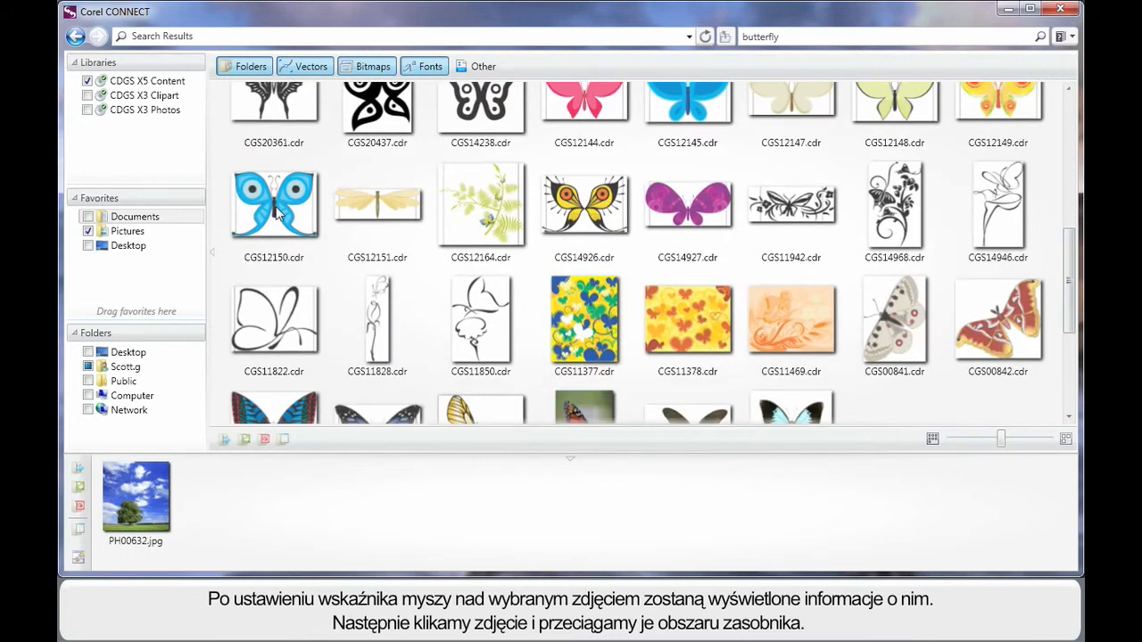
mouse_move(275, 205)
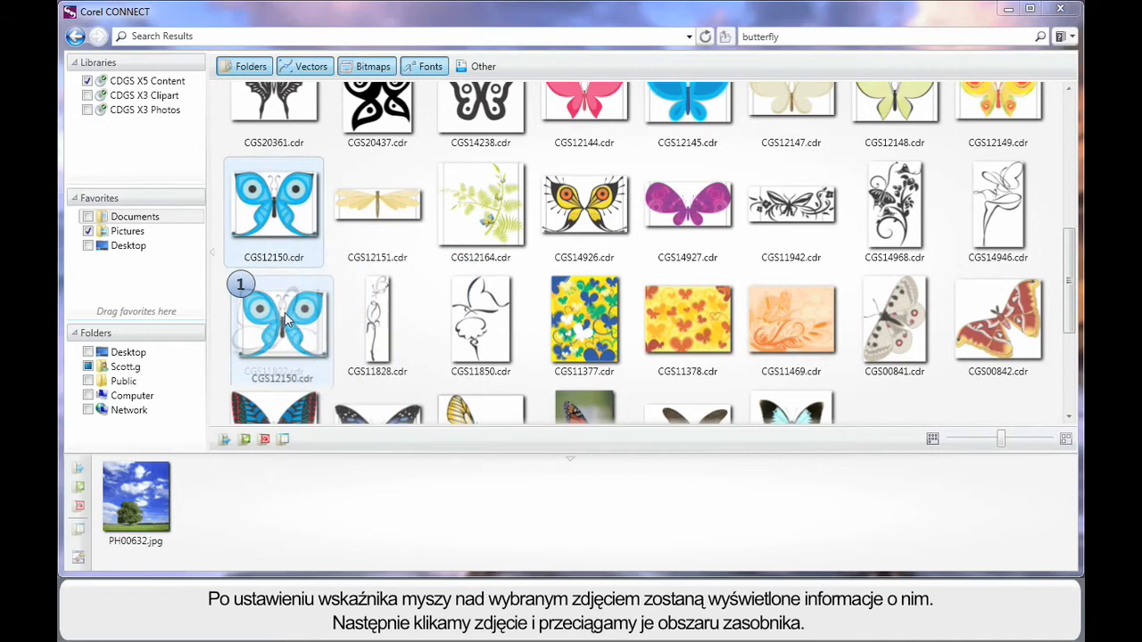
Add the blue butterfly clipart CGS12150.cdr to the tray beside the tree photo
drag(282, 330, 221, 496)
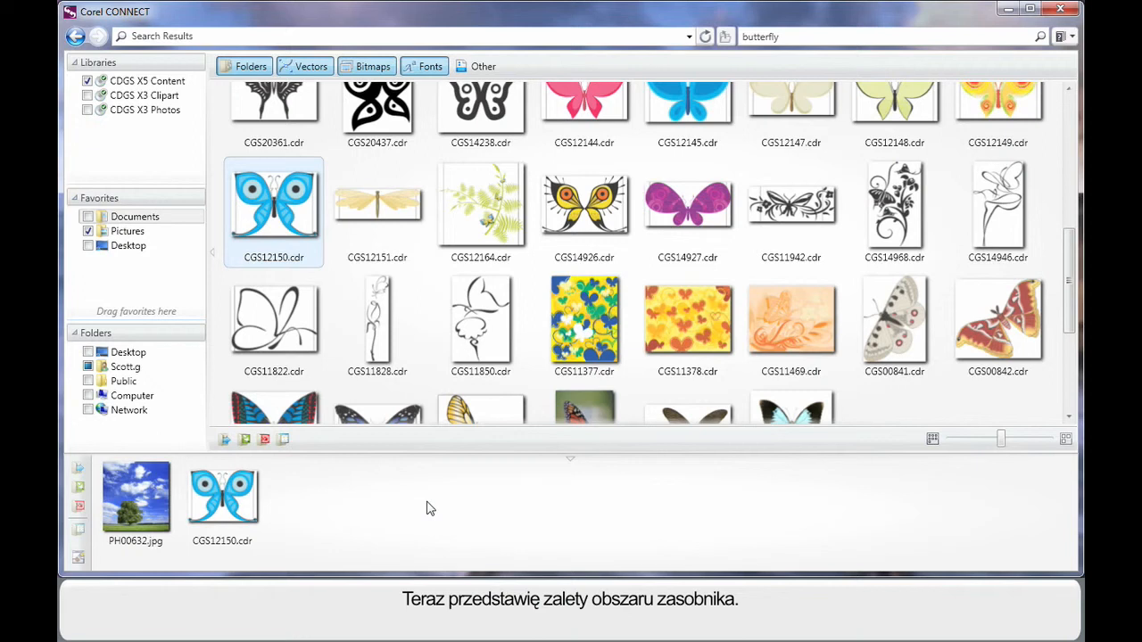
mouse_move(364, 510)
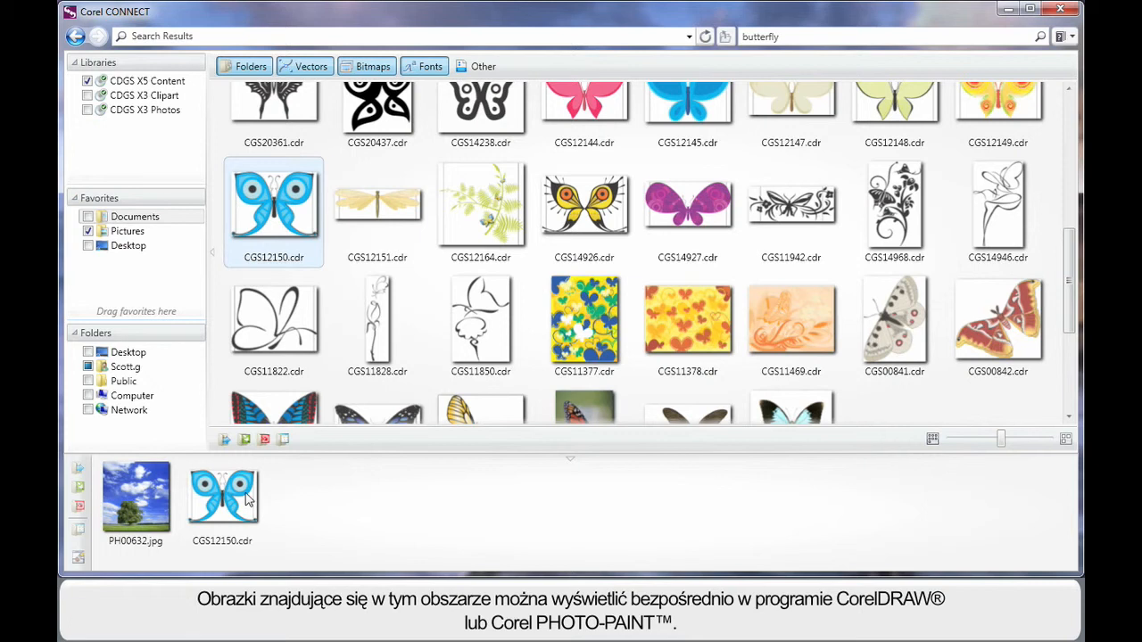
mouse_move(329, 503)
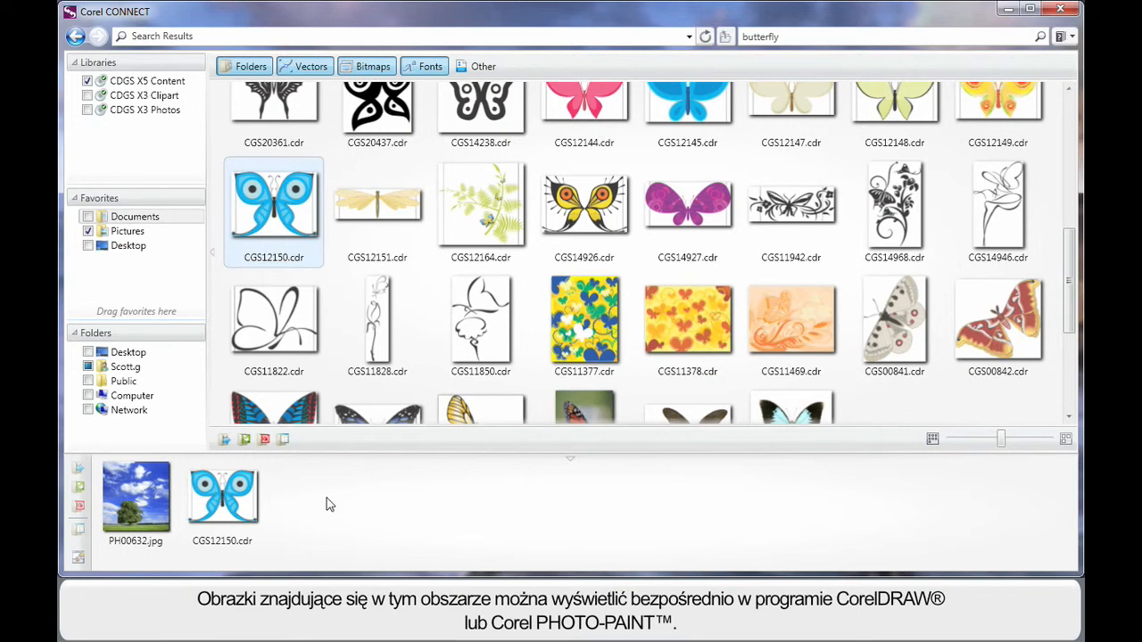
click(135, 498)
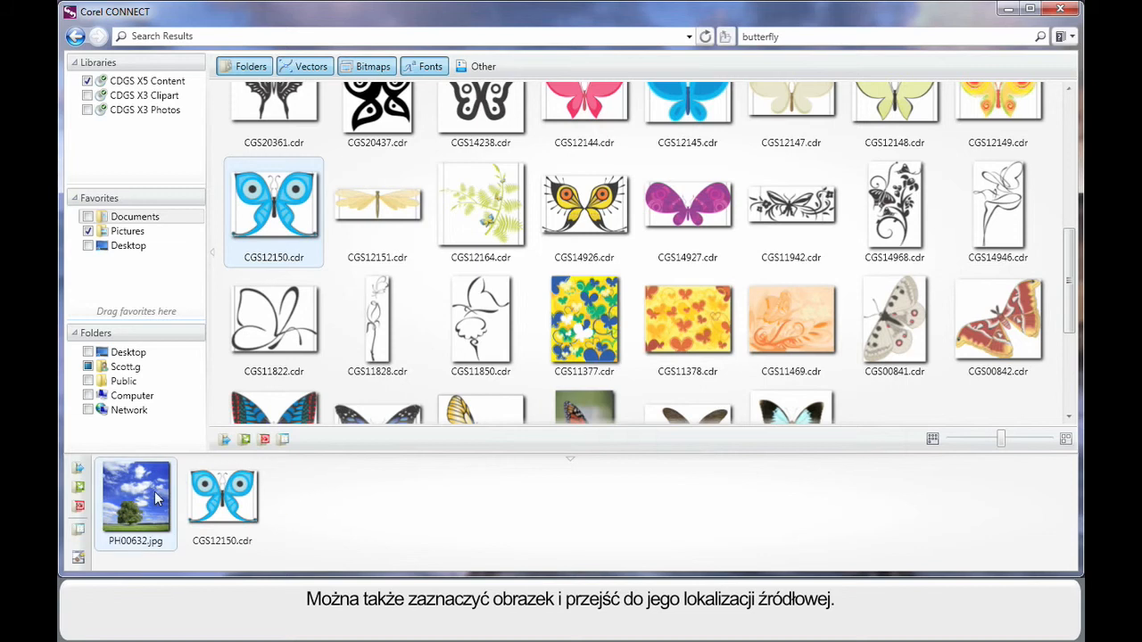
mouse_move(78, 530)
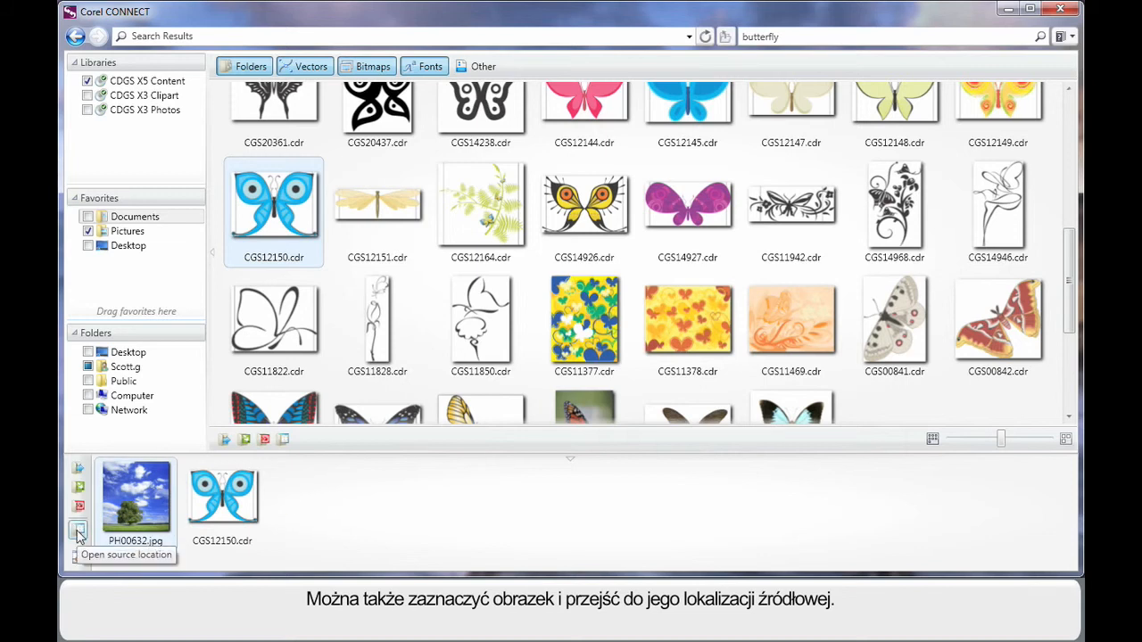
click(79, 528)
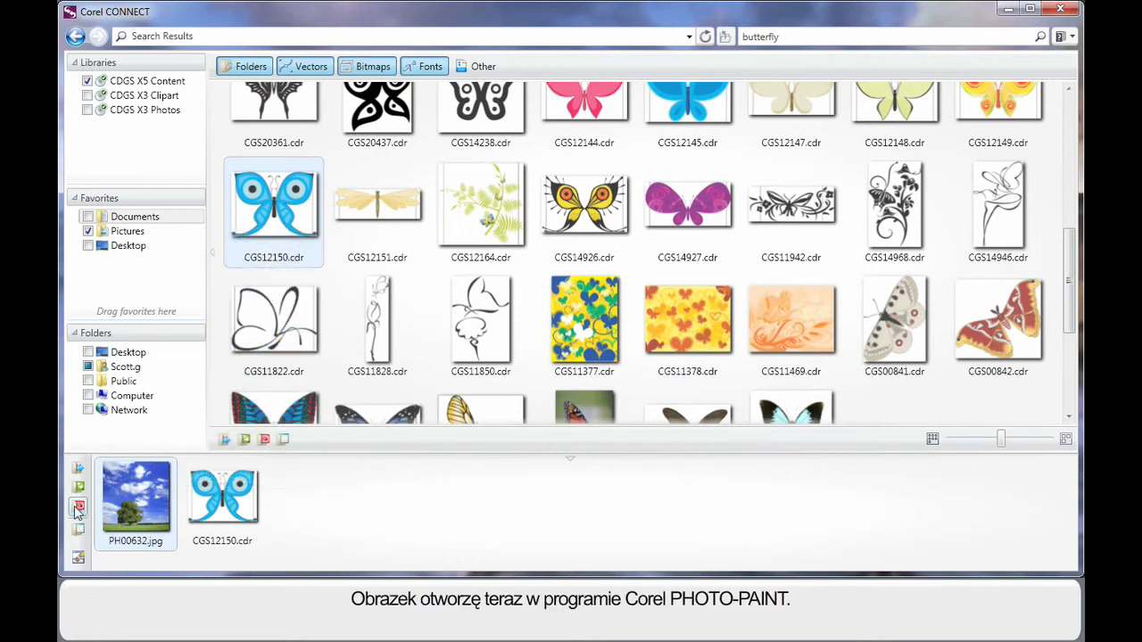
mouse_move(78, 507)
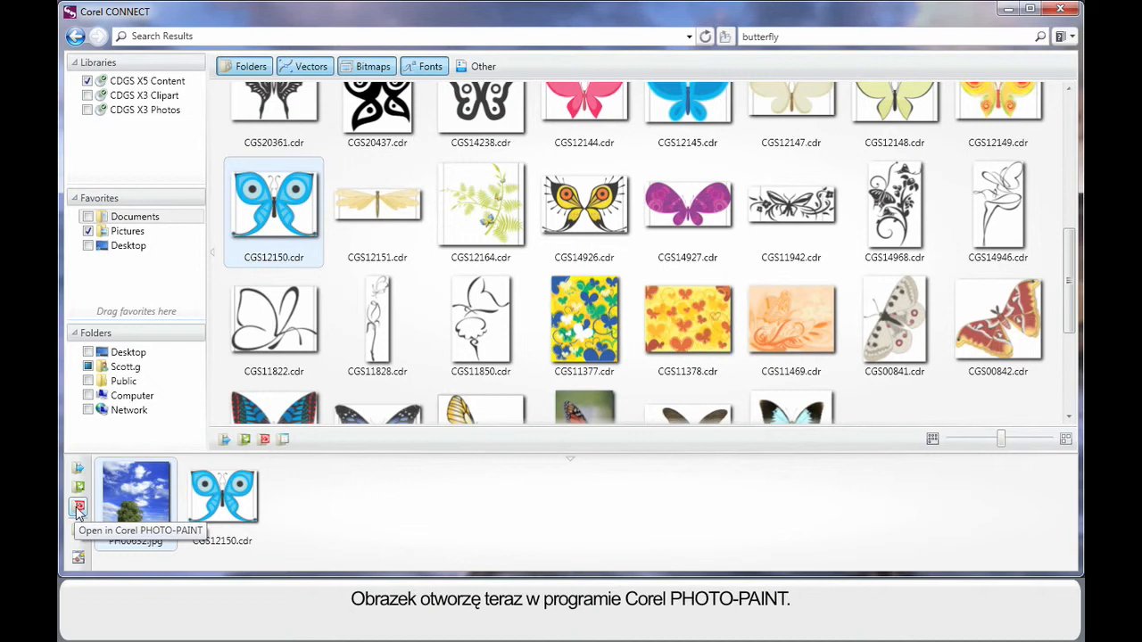
Open the tree photo in PHOTO-PAINT and show the Connect docker via Window > Dockers
click(79, 507)
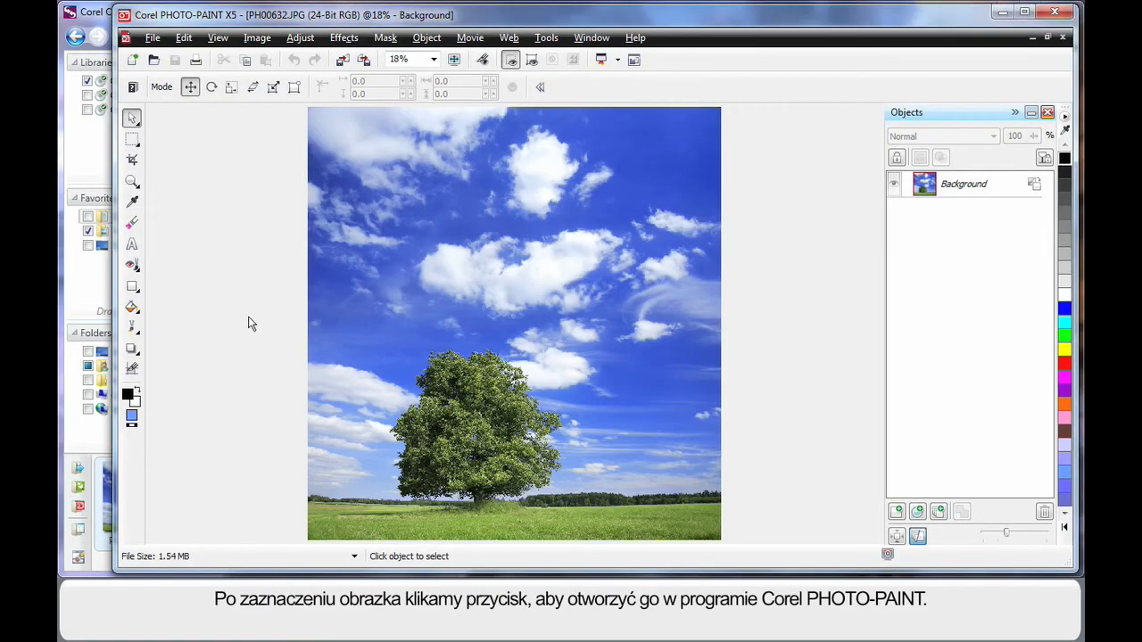
mouse_move(543, 342)
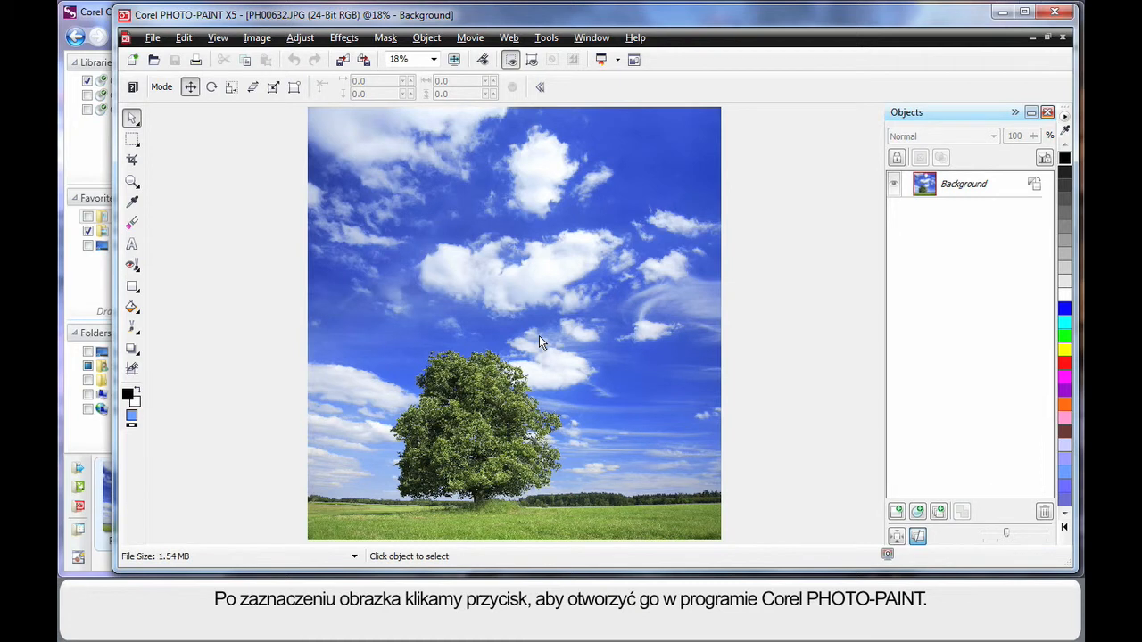
mouse_move(549, 335)
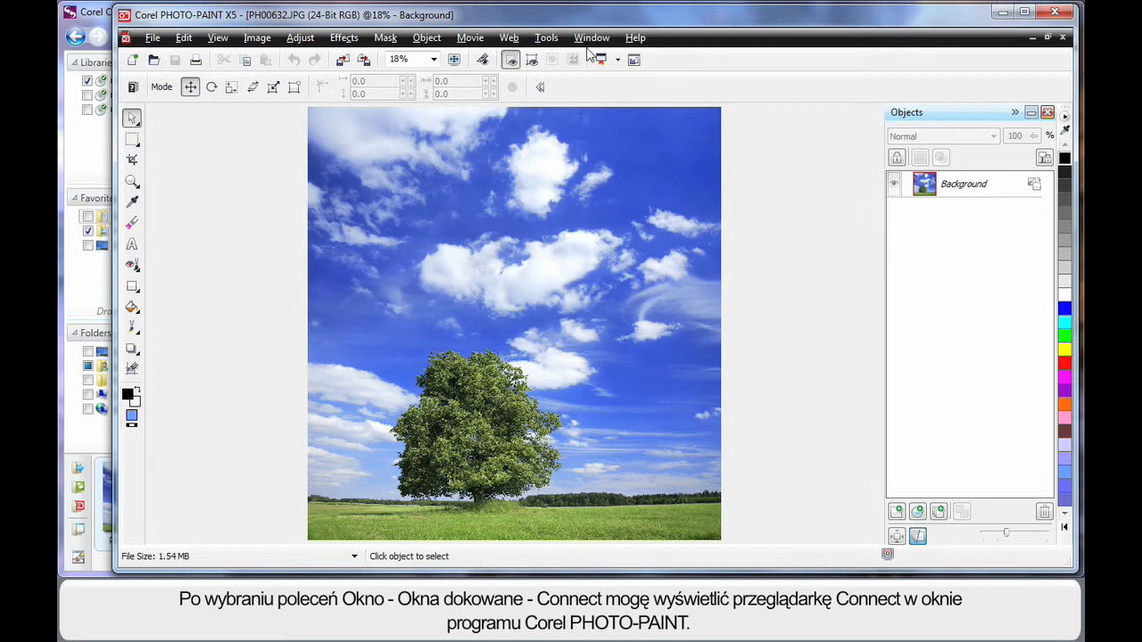
click(592, 38)
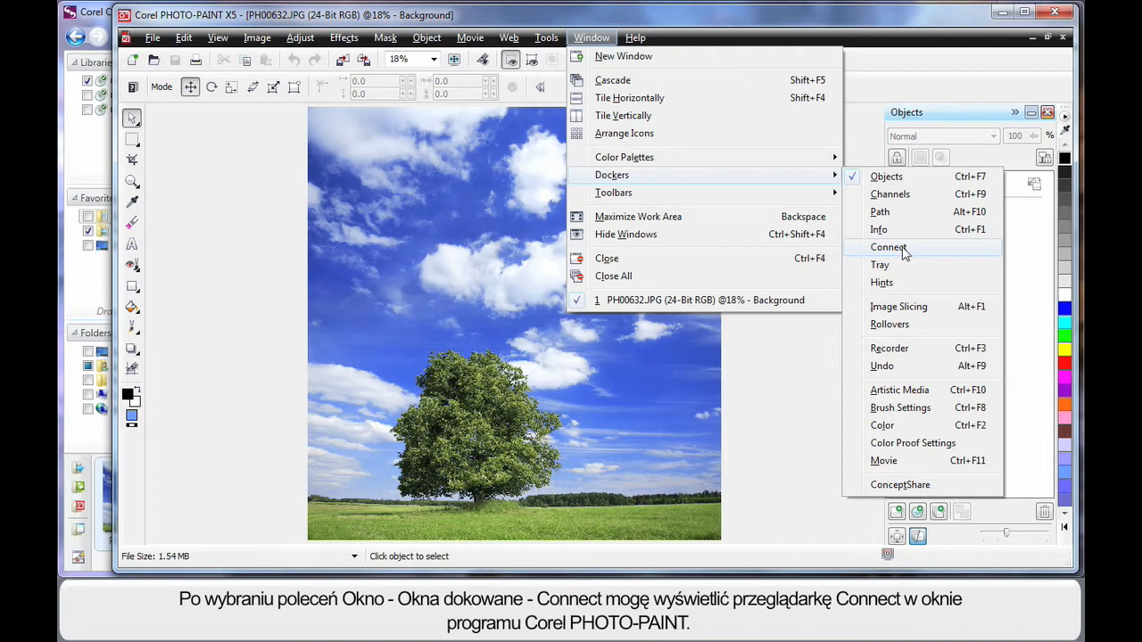
click(888, 246)
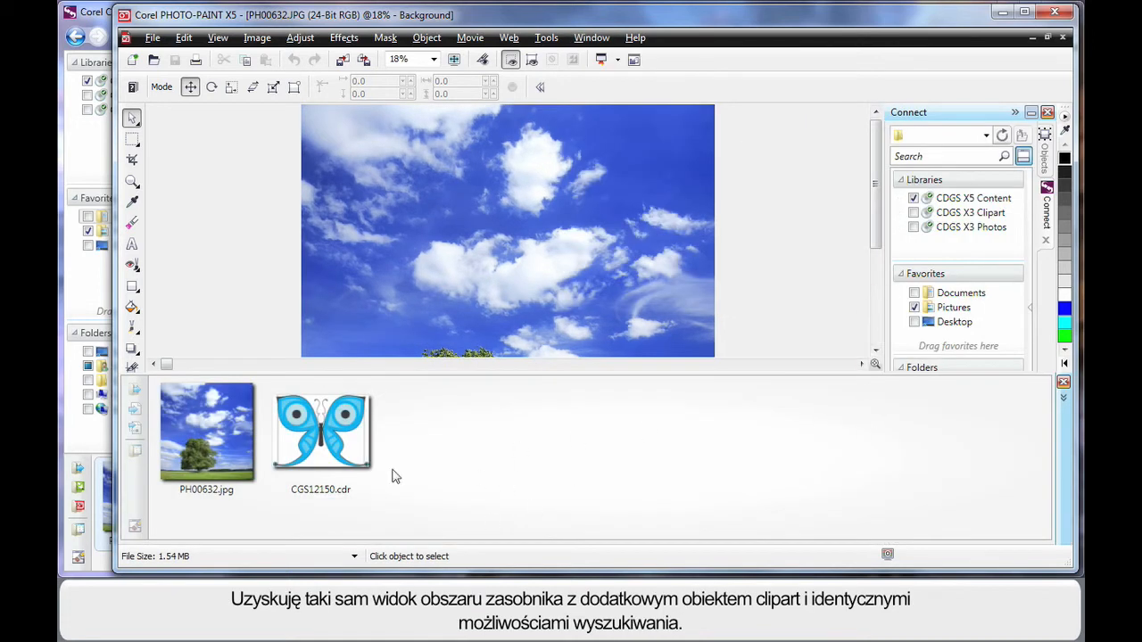
click(972, 196)
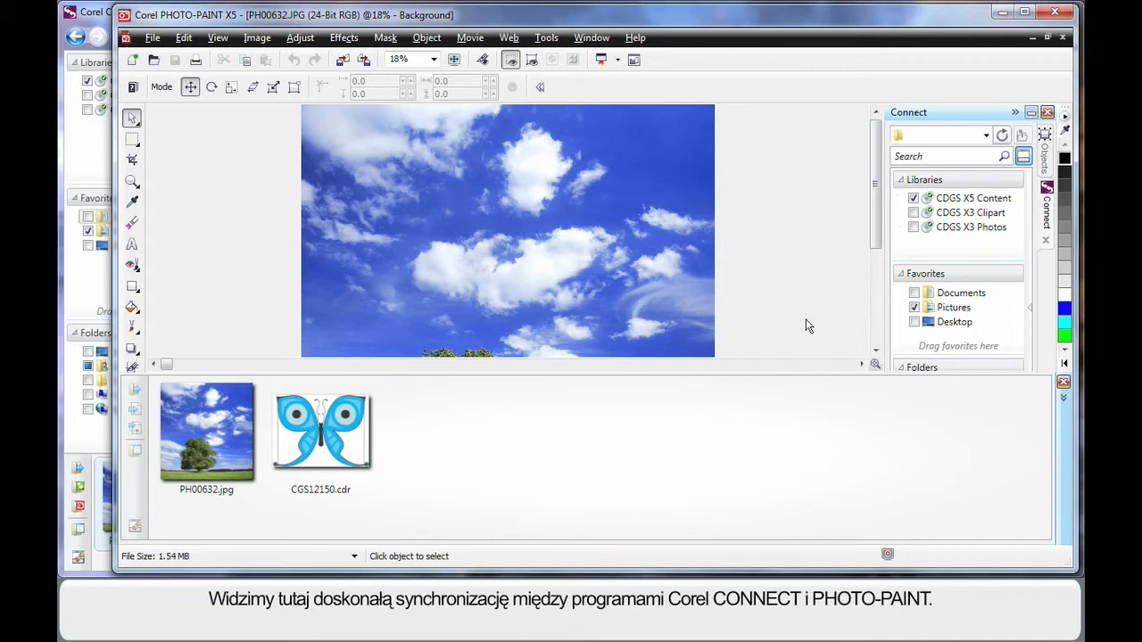
mouse_move(159, 100)
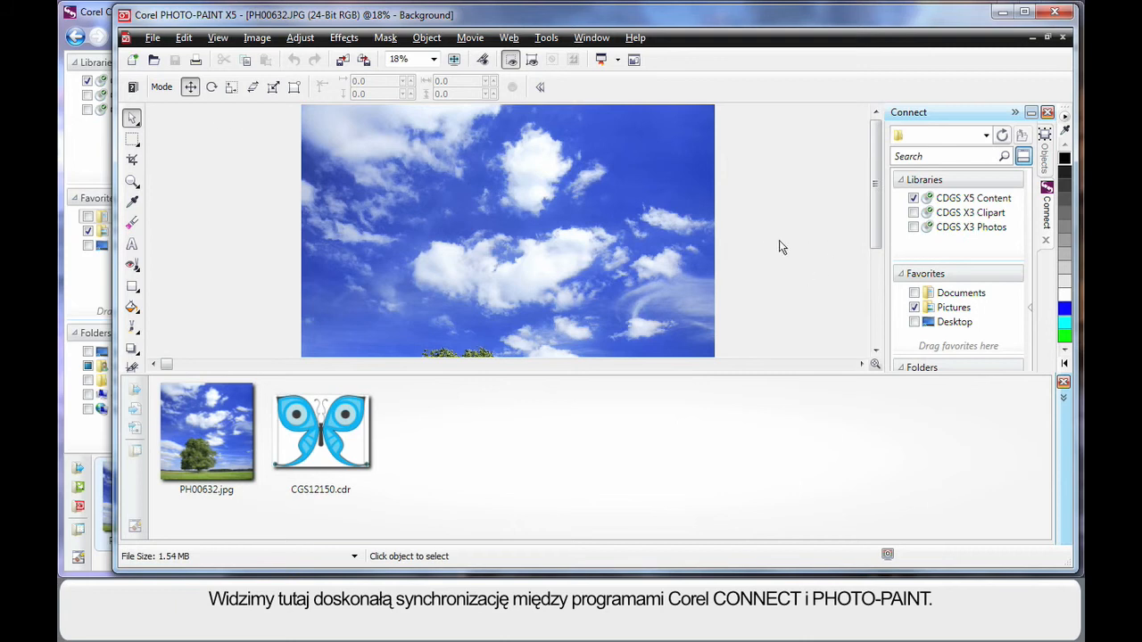
mouse_move(790, 307)
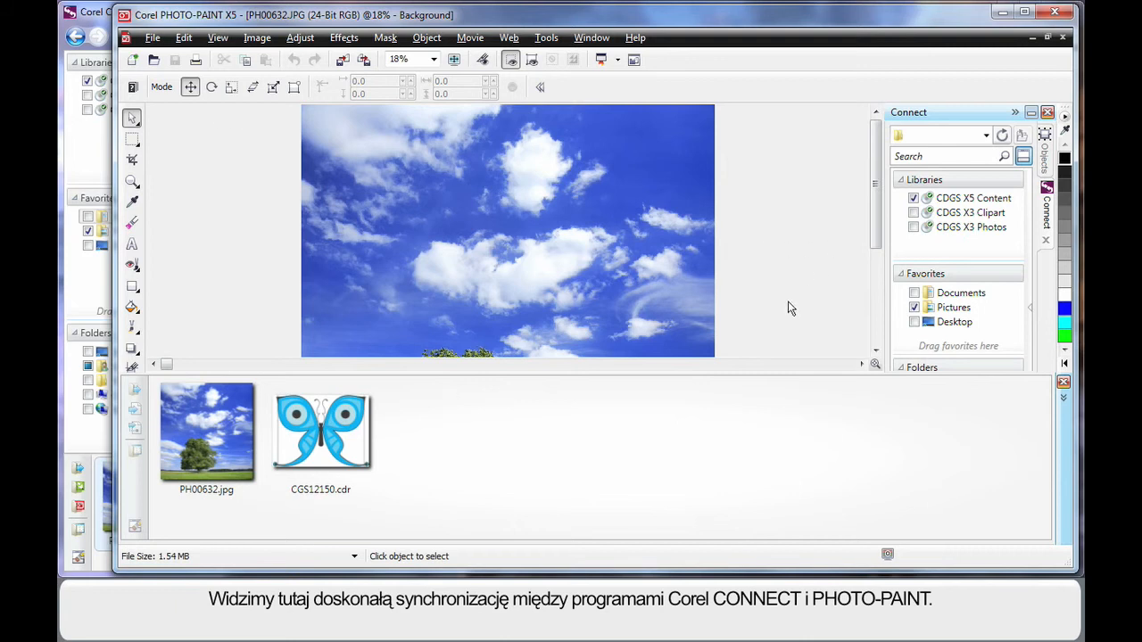
Search for bird in the docked browser and re-dock the tray so more results fit
click(942, 157)
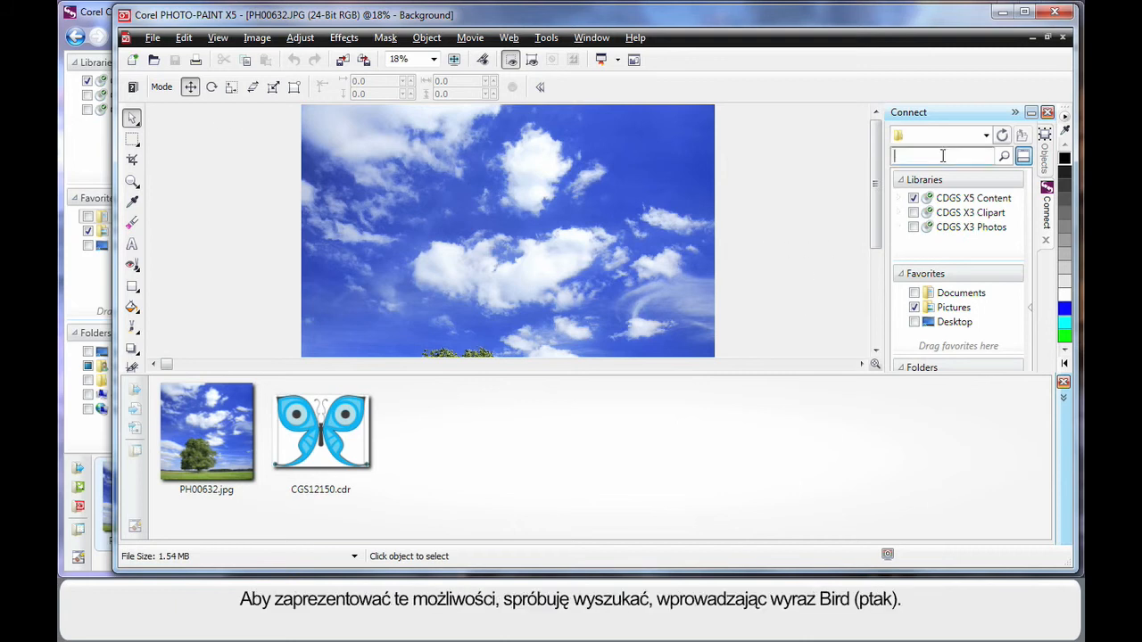
text(bird)
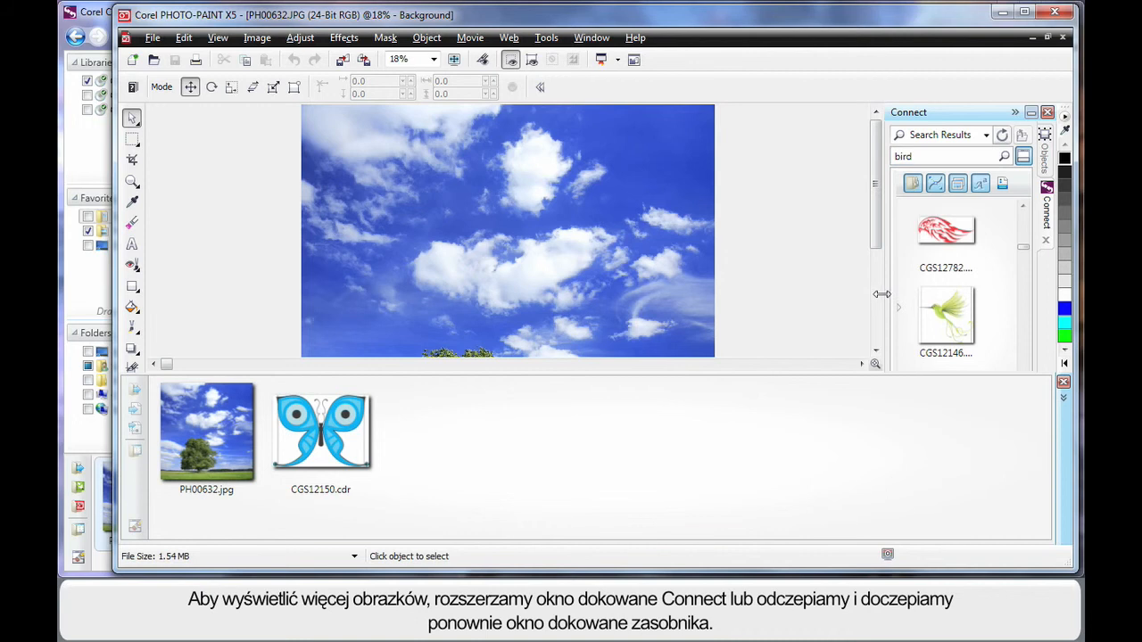
drag(881, 294, 723, 294)
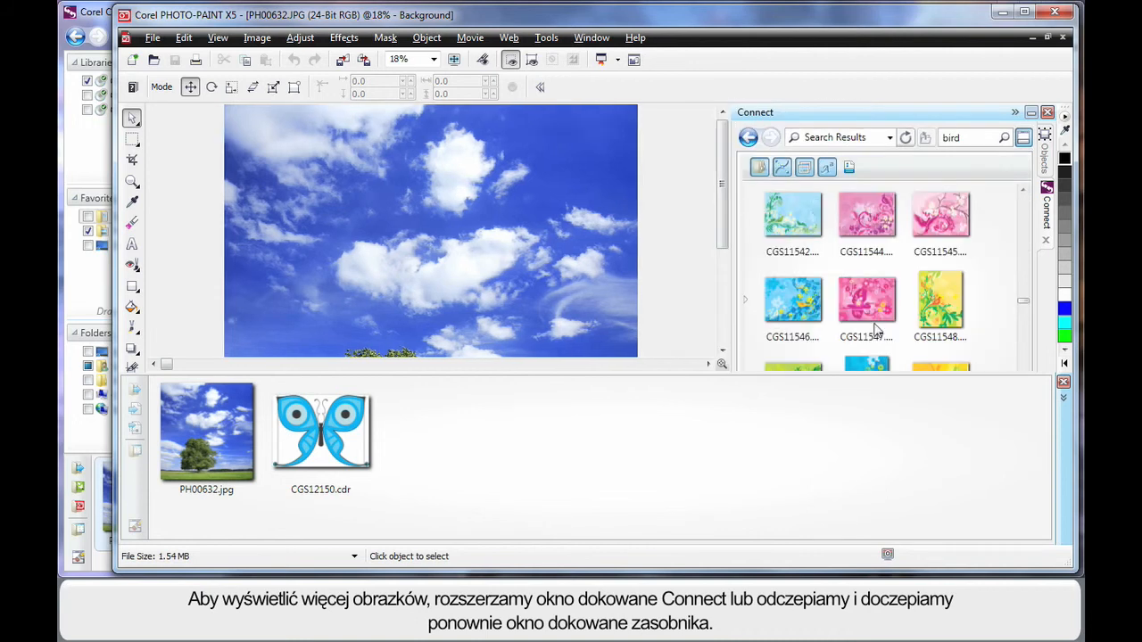
mouse_move(1013, 467)
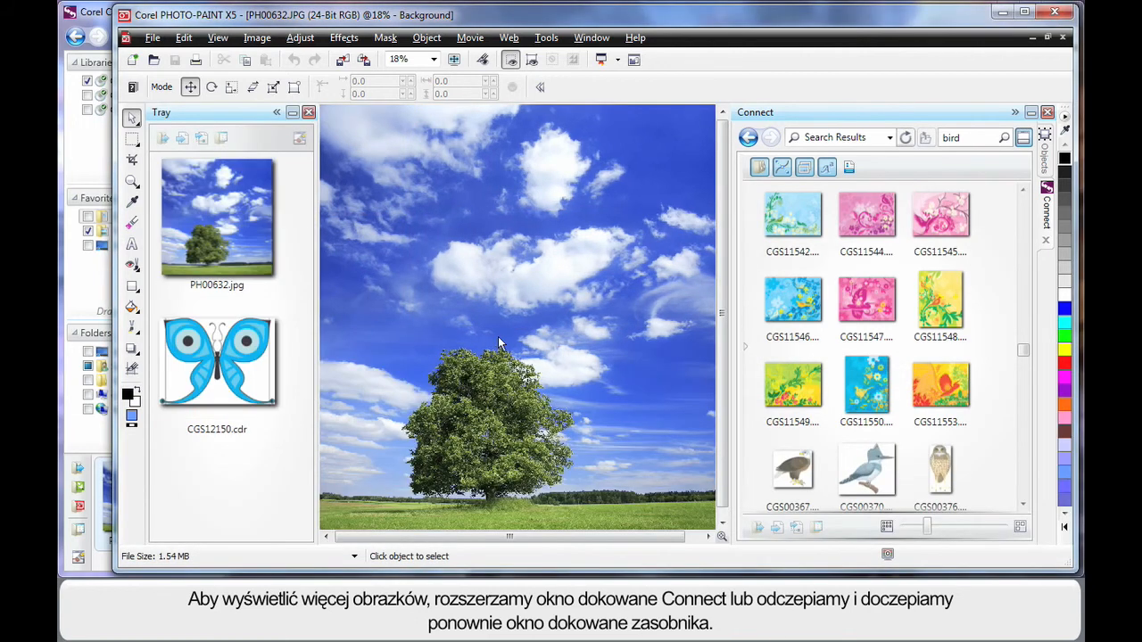
mouse_move(1002, 462)
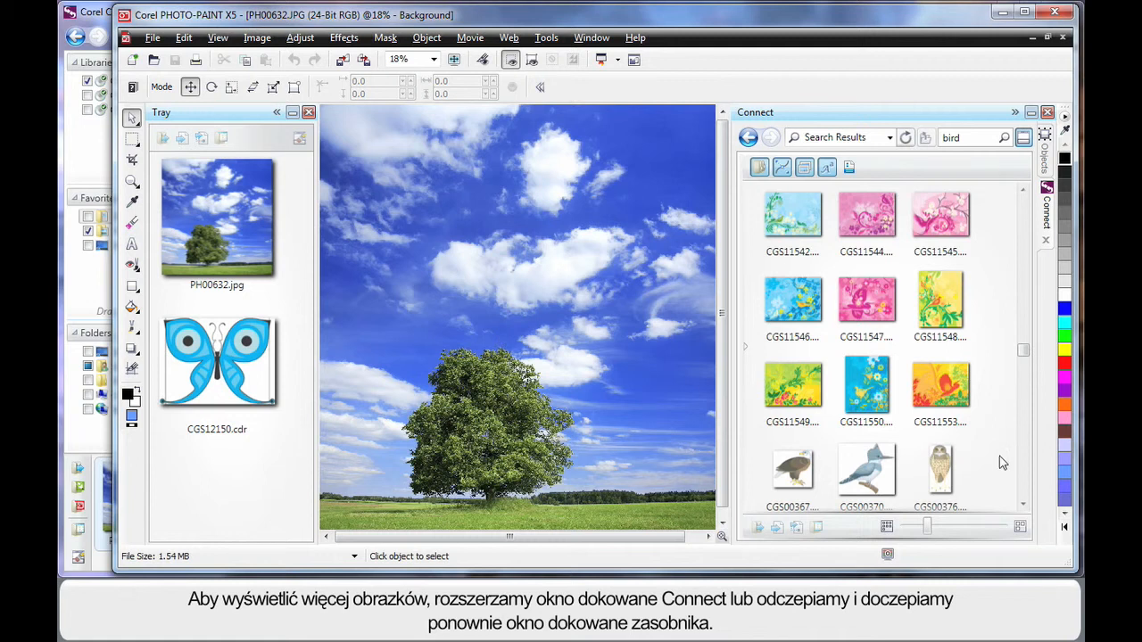
Browse down to the bird illustrations and add green artwork CGS11539.cdr to the tray
scroll(down, 3)
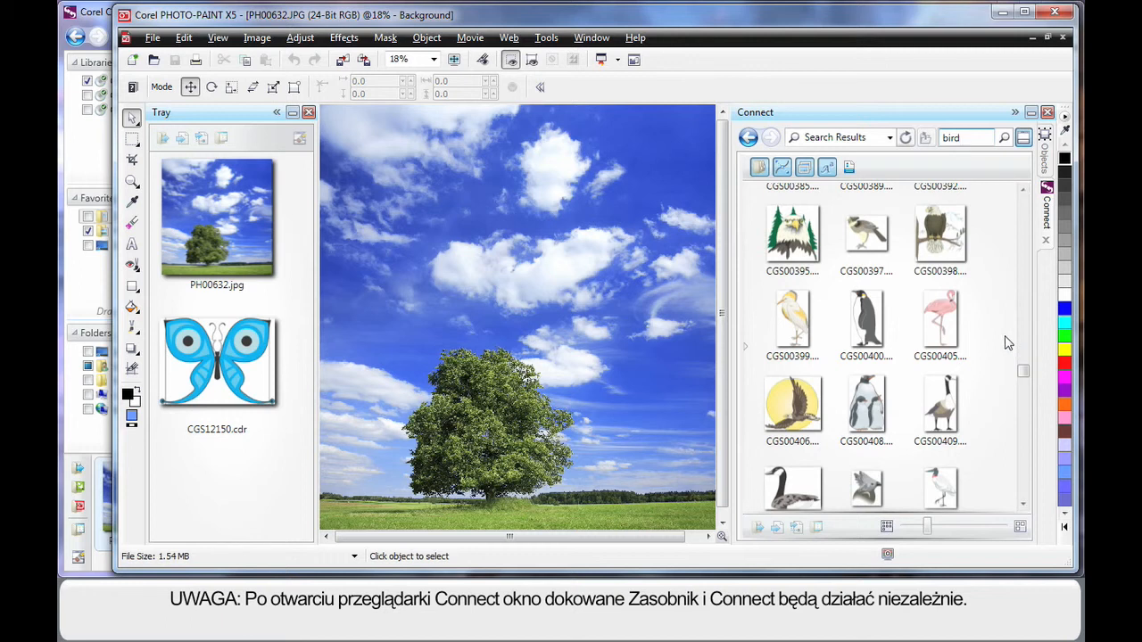
mouse_move(235, 142)
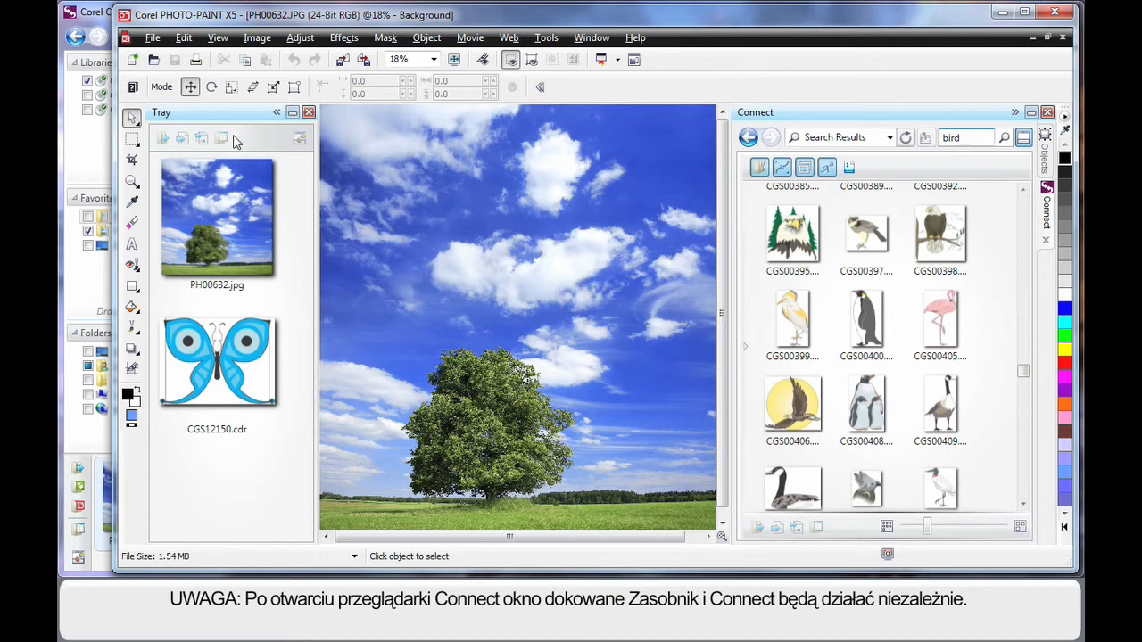
mouse_move(278, 497)
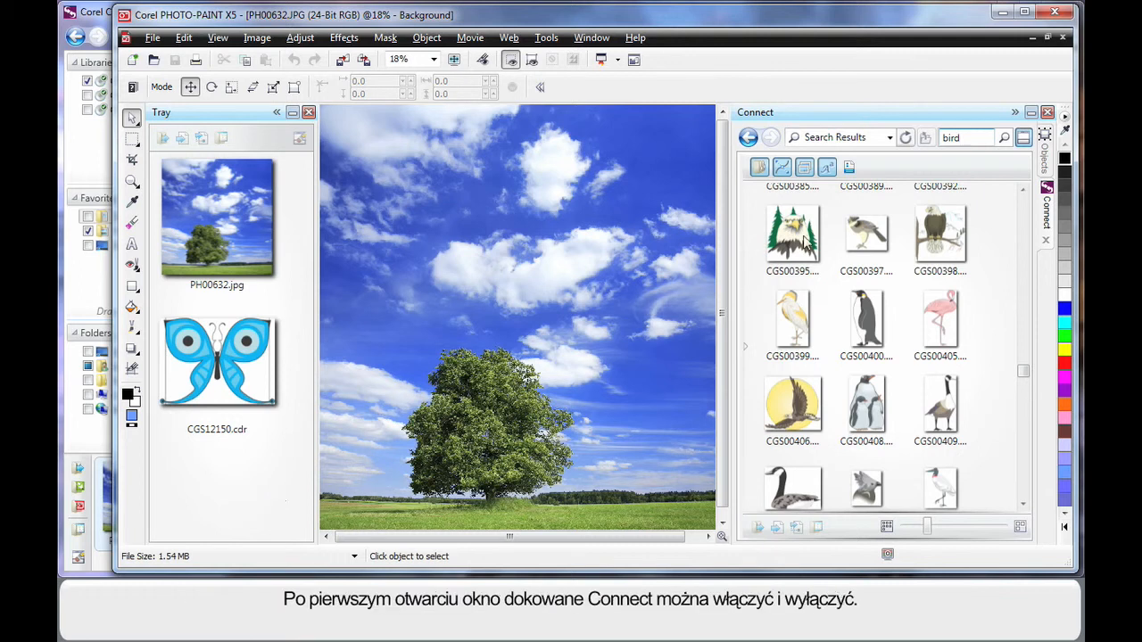
mouse_move(1023, 143)
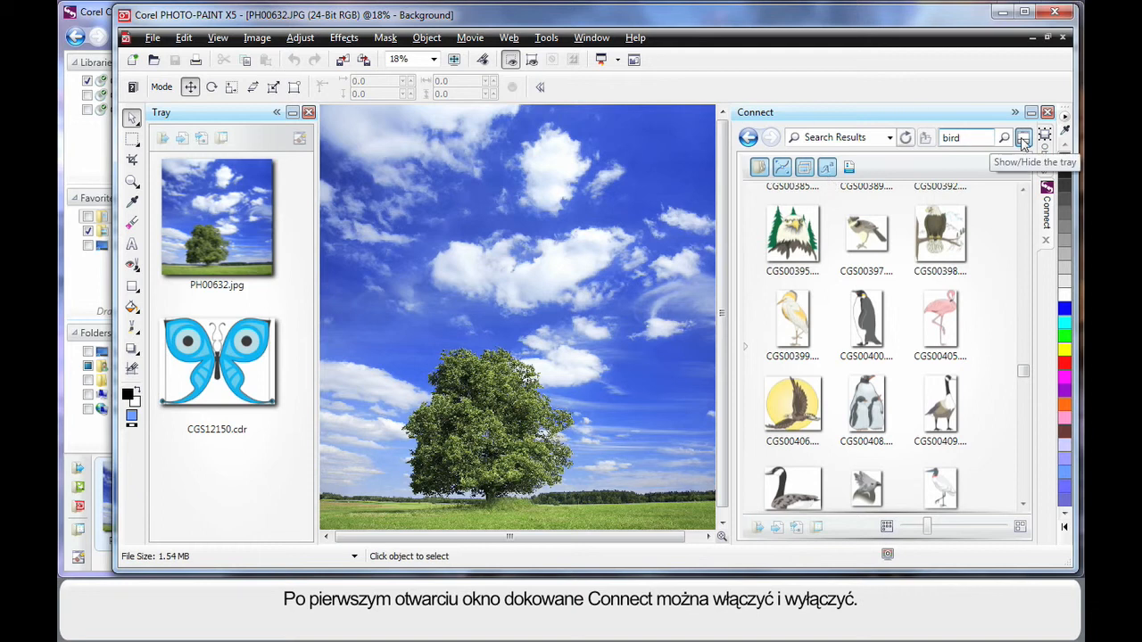
click(1024, 137)
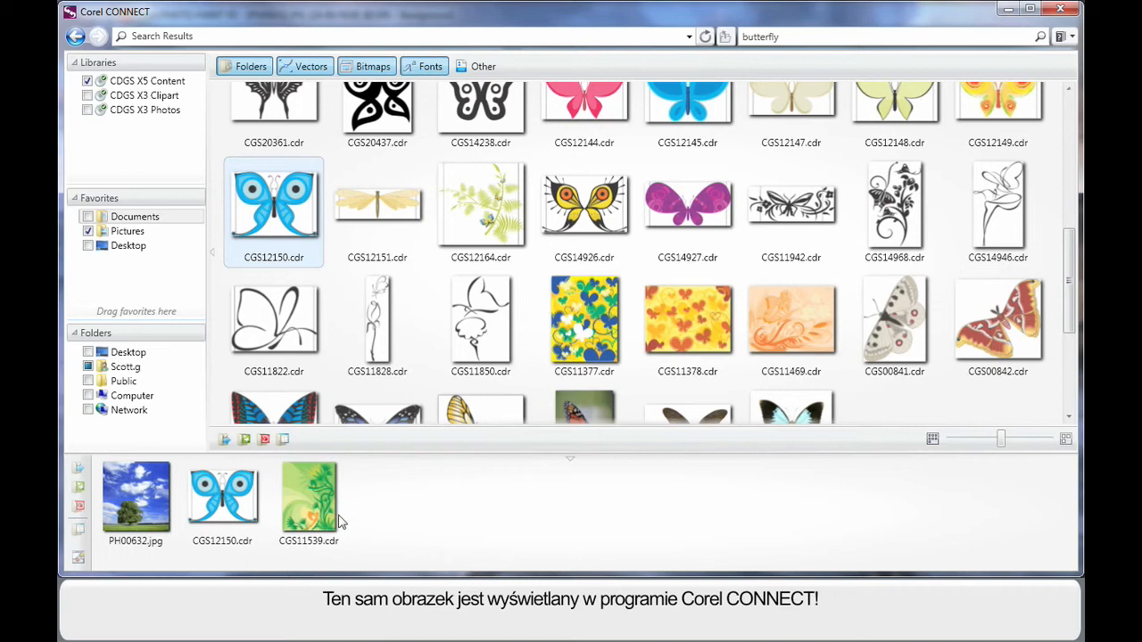
mouse_move(400, 521)
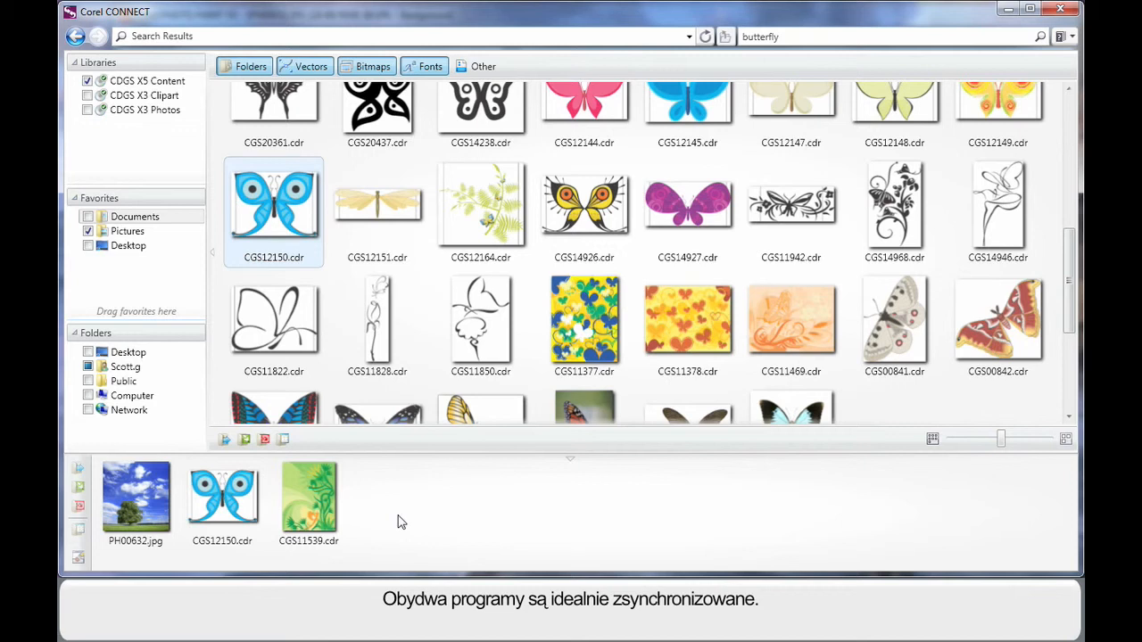
mouse_move(414, 518)
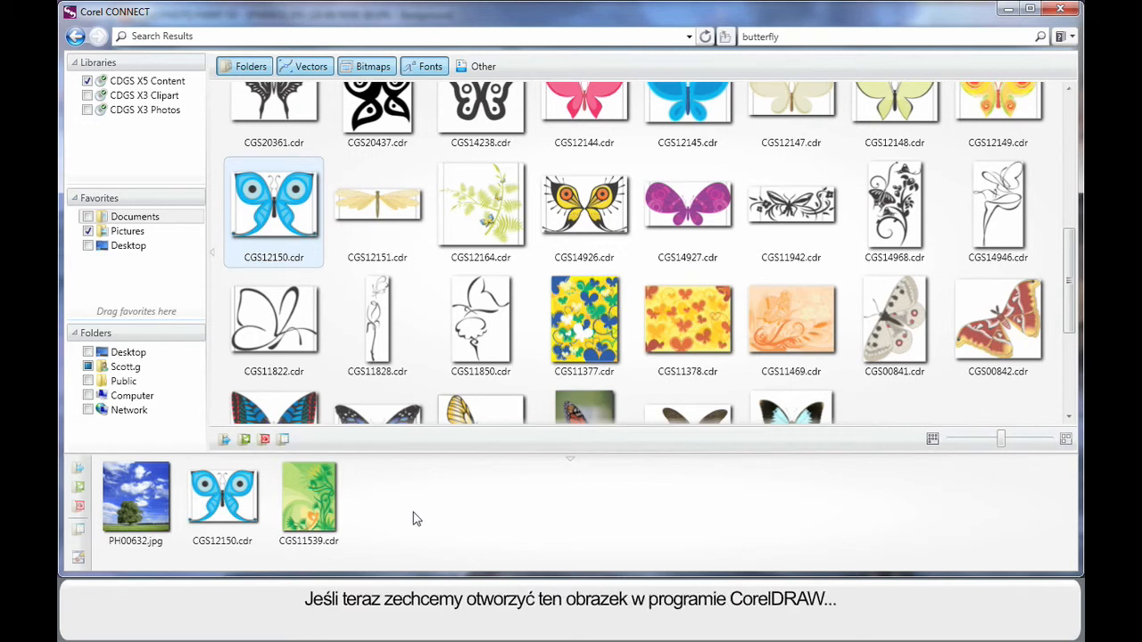
mouse_move(232, 503)
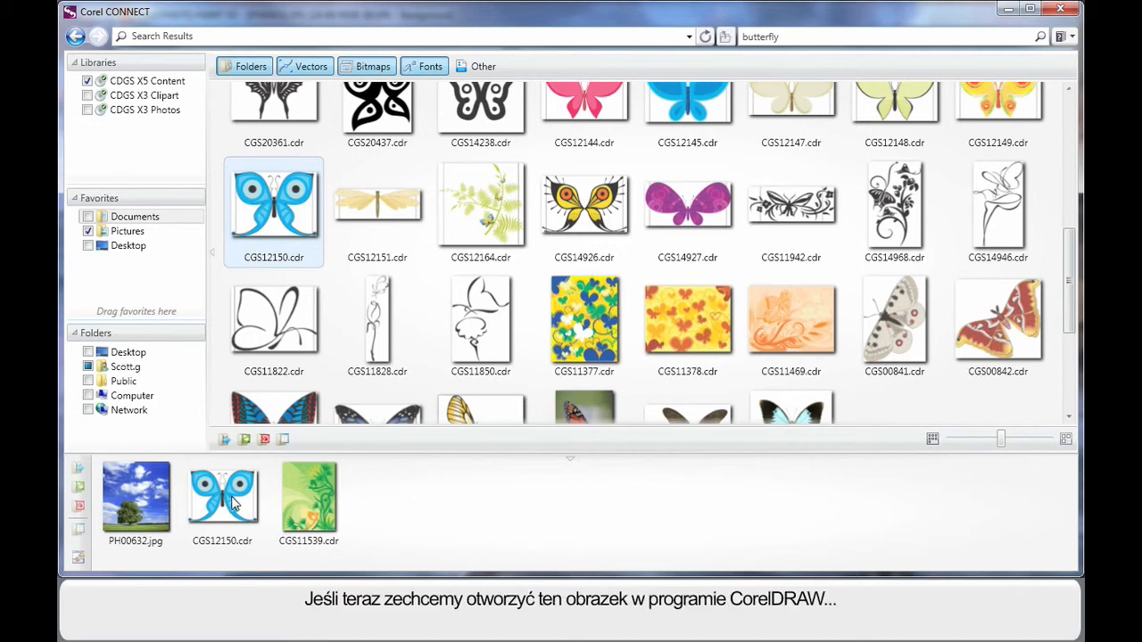
Select an item in the Corel CONNECT tray beside the butterfly search results
click(221, 496)
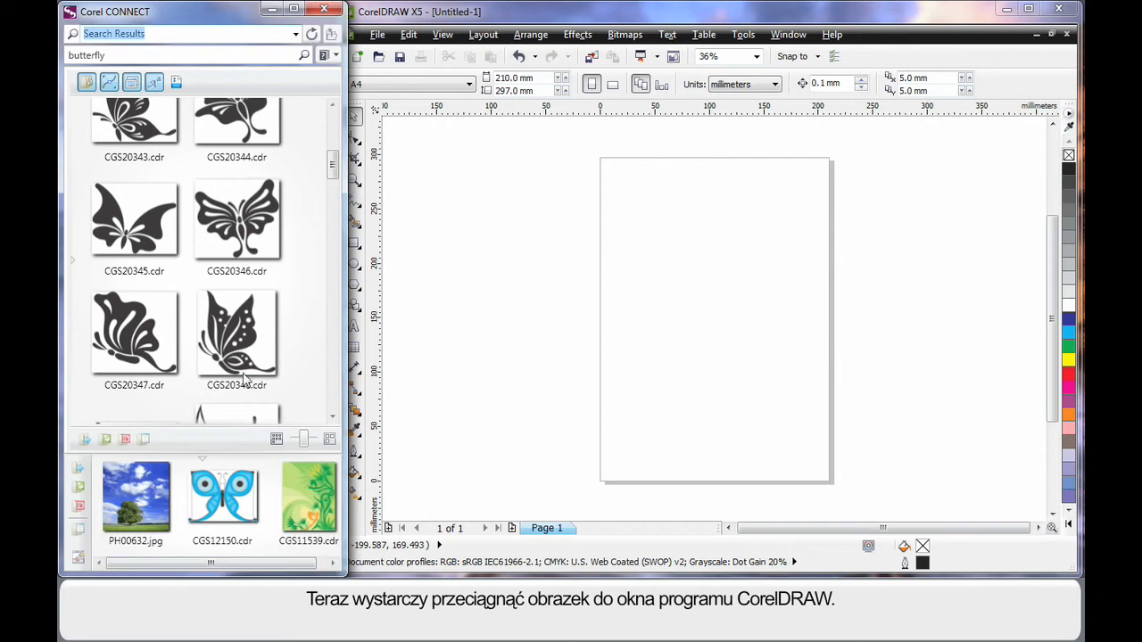
Drag the blue butterfly CGS12150.cdr from the tray onto the centre of the blank A4 page
drag(221, 496, 366, 446)
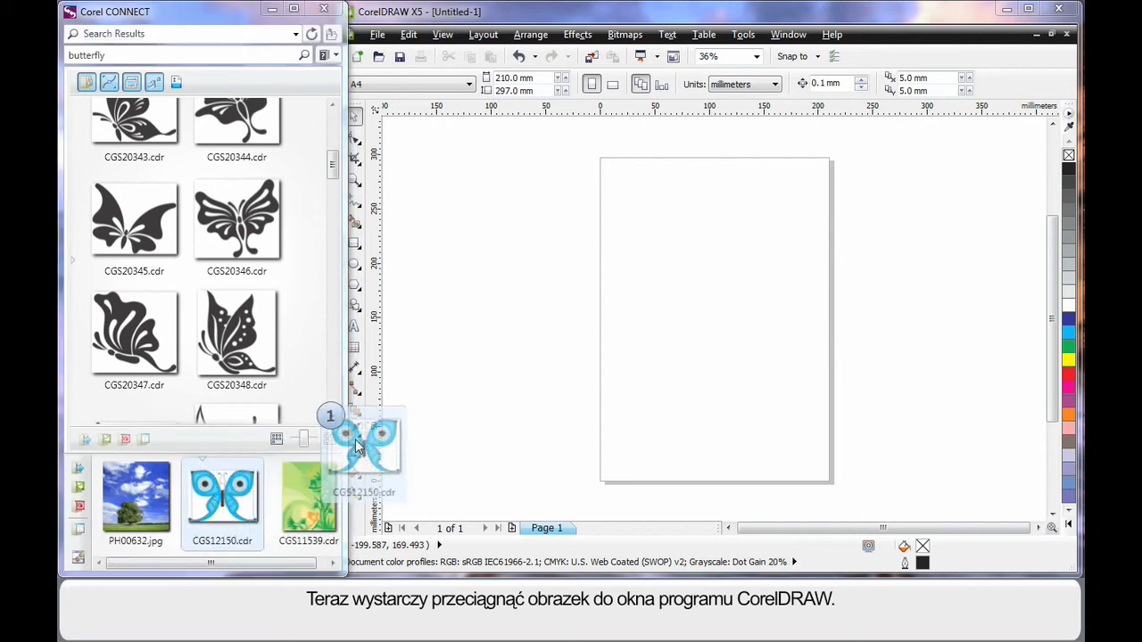
drag(365, 446, 717, 294)
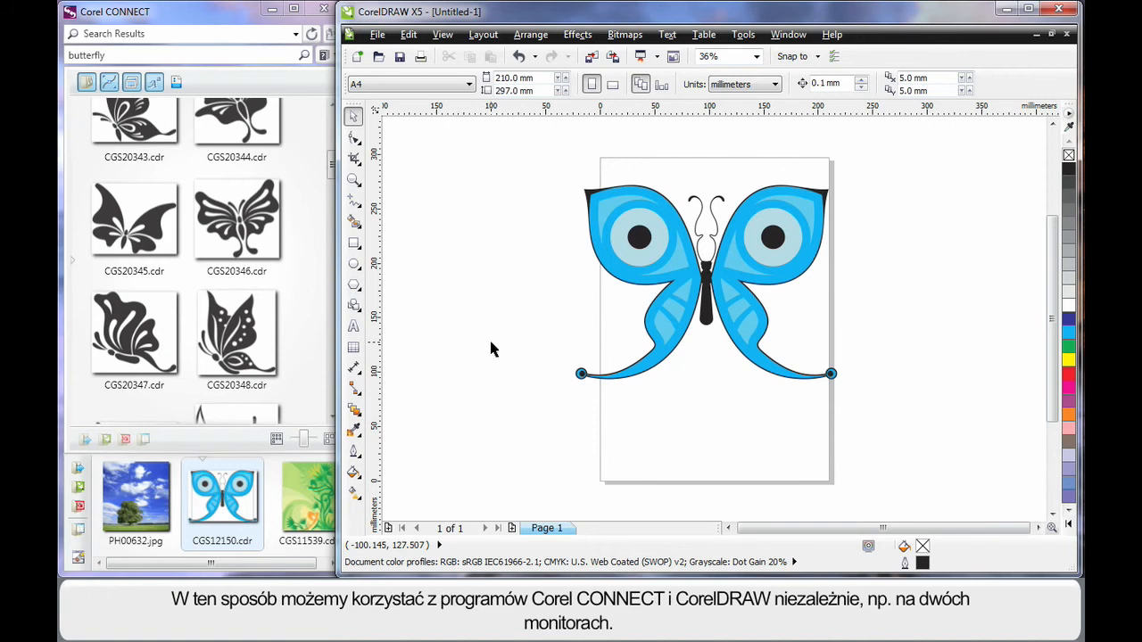
mouse_move(478, 335)
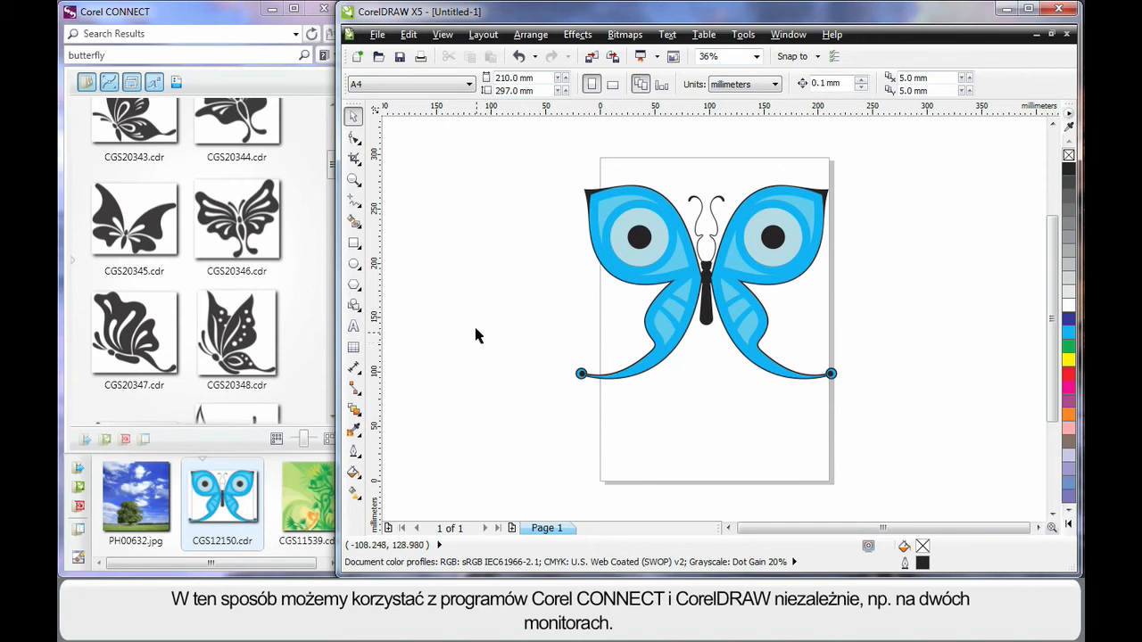
mouse_move(446, 245)
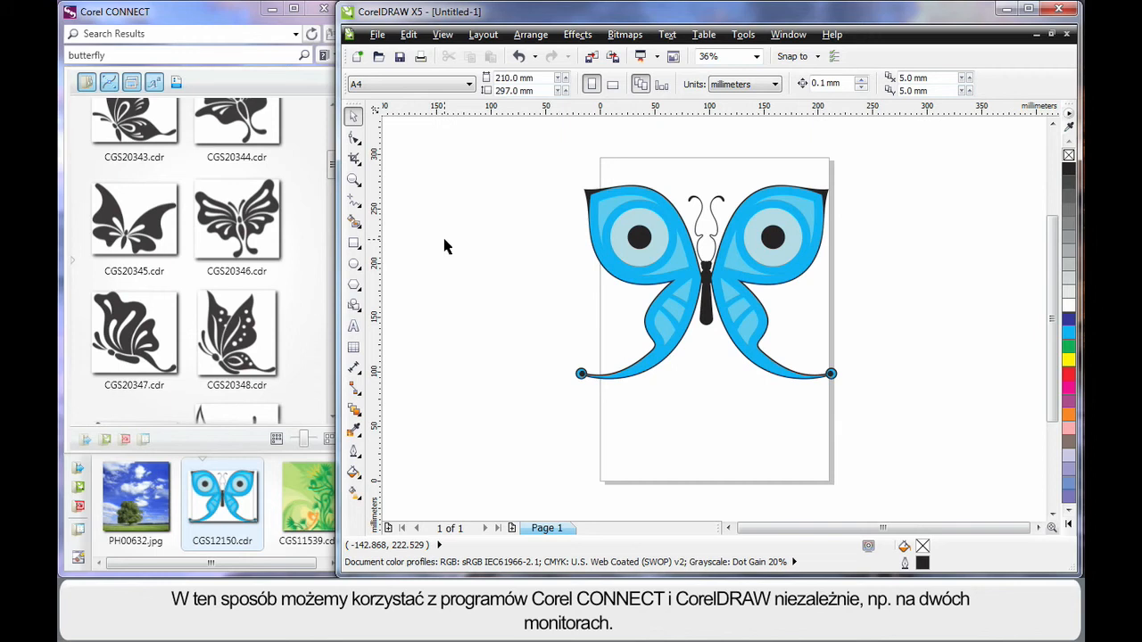
mouse_move(514, 225)
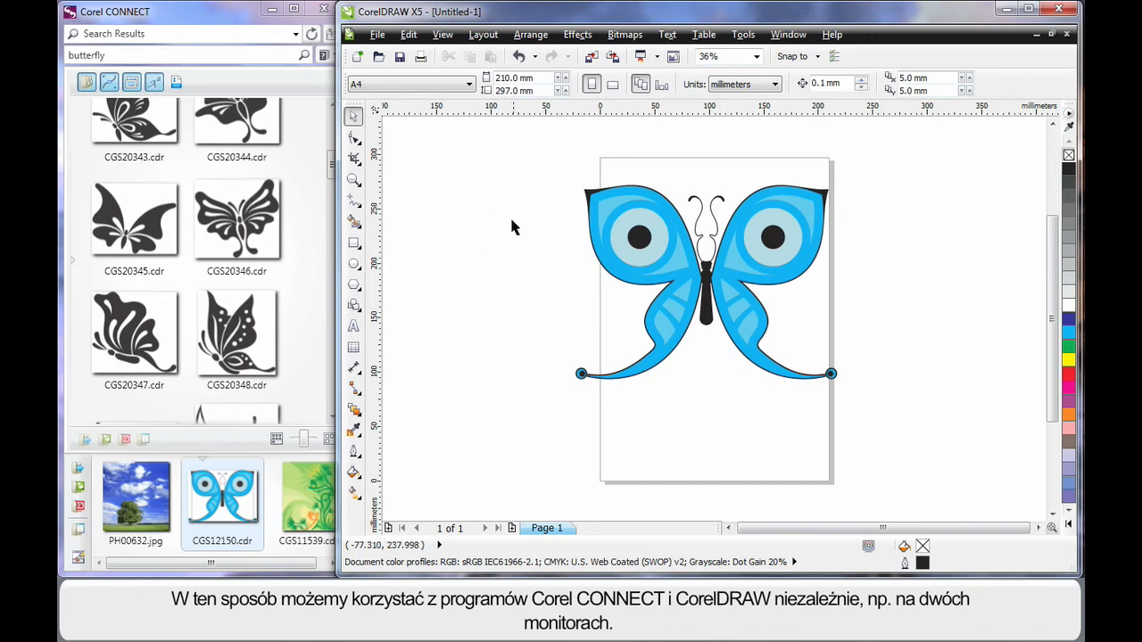
mouse_move(425, 436)
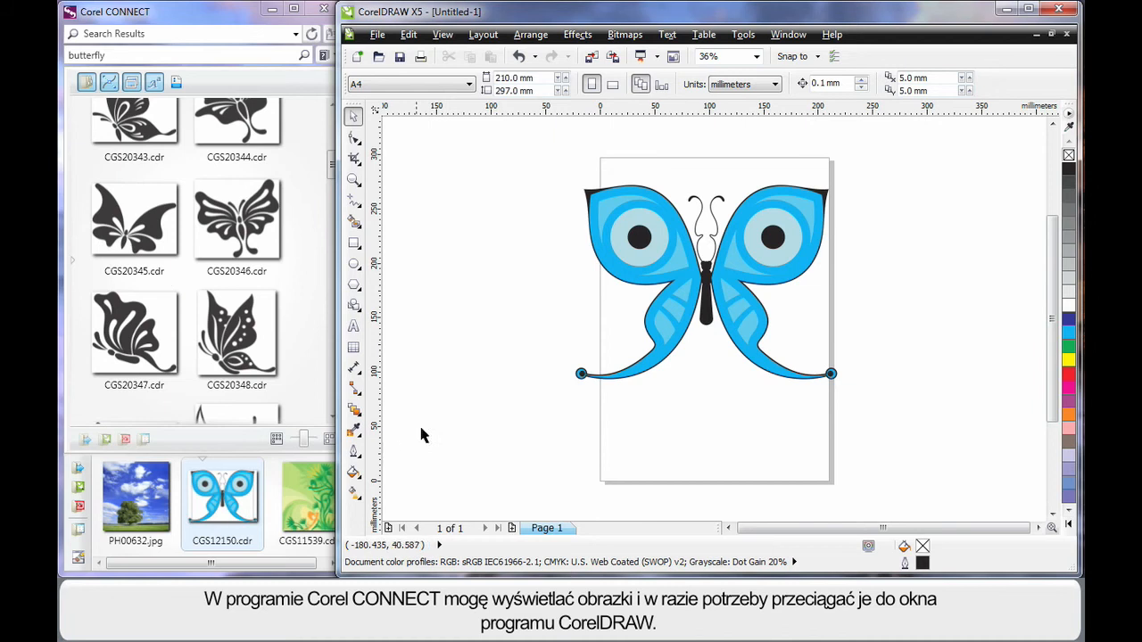
mouse_move(482, 428)
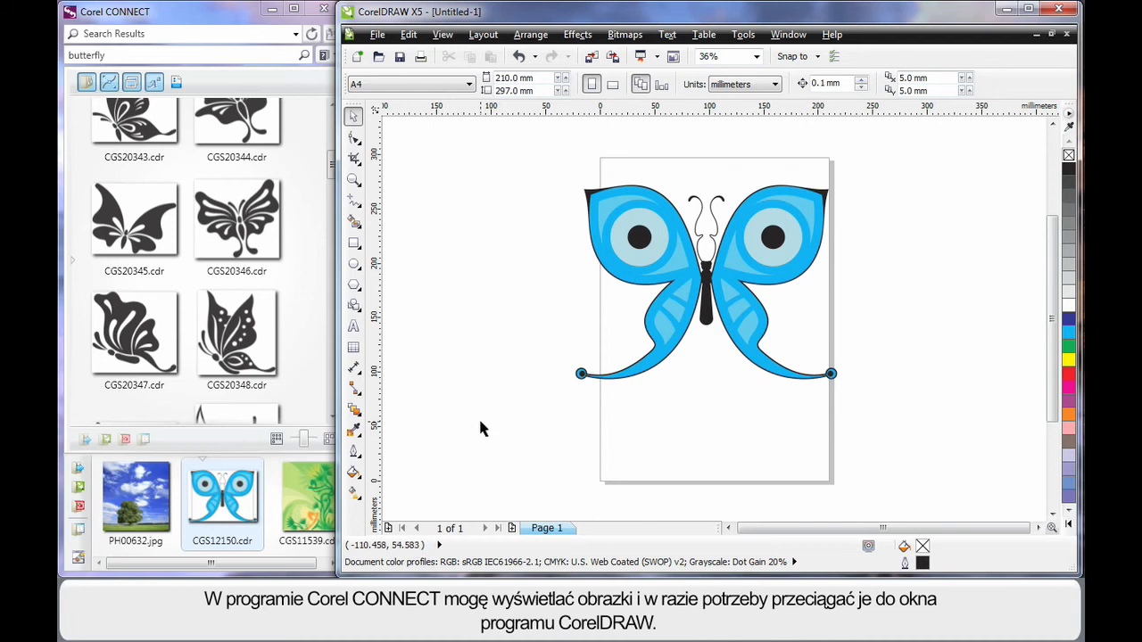
mouse_move(526, 321)
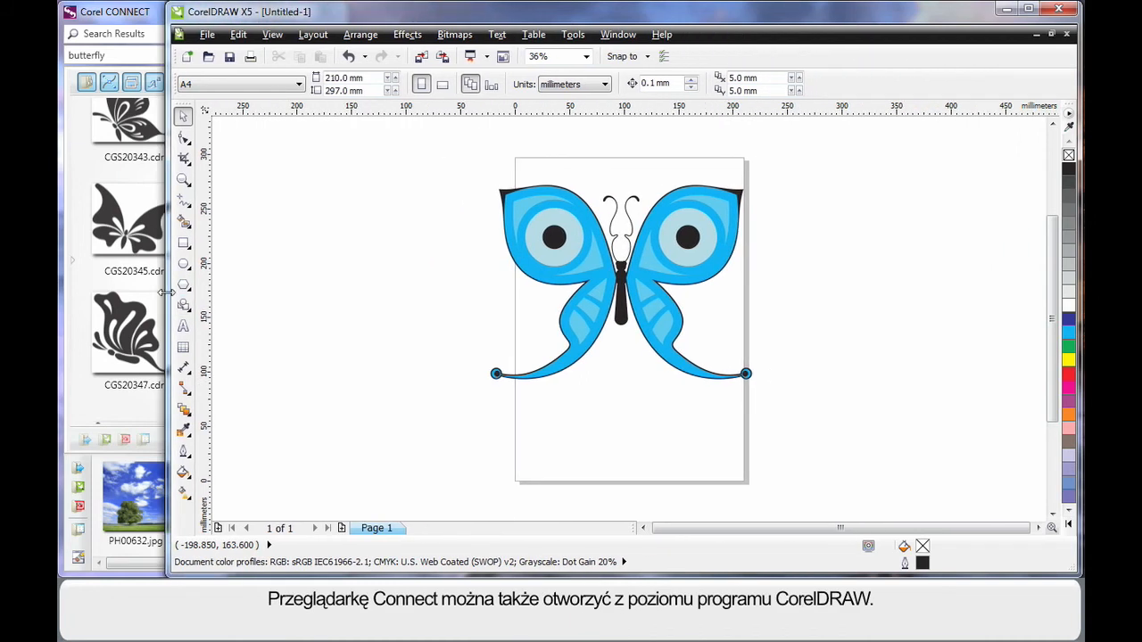
mouse_move(550, 182)
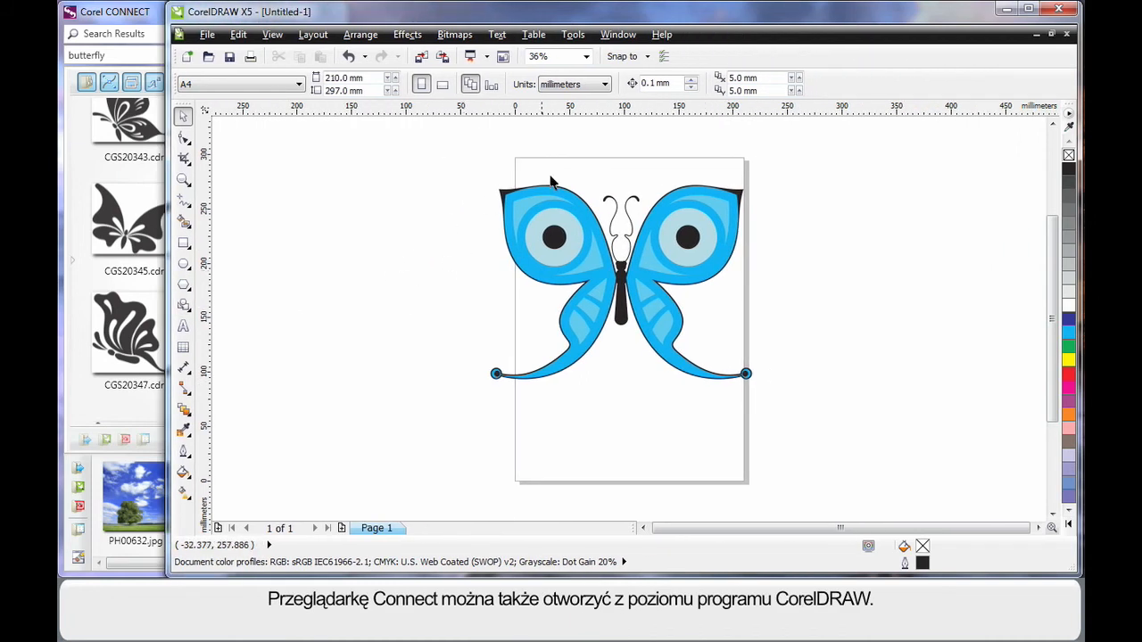
Show the Connect docker in CorelDRAW with its synced three-image tray
click(618, 34)
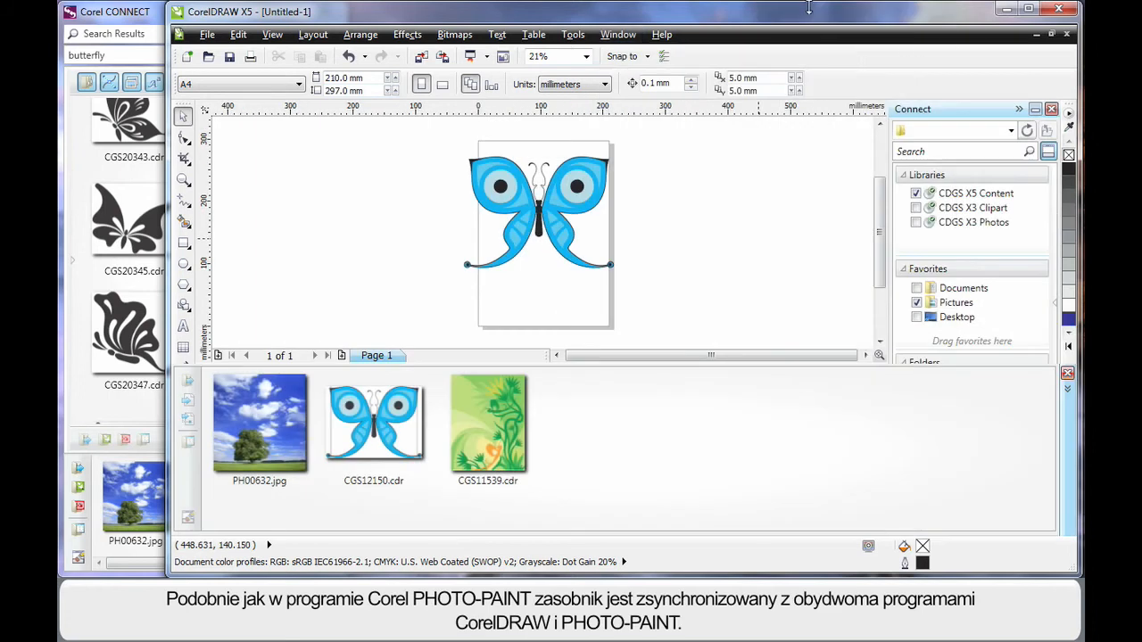
mouse_move(771, 249)
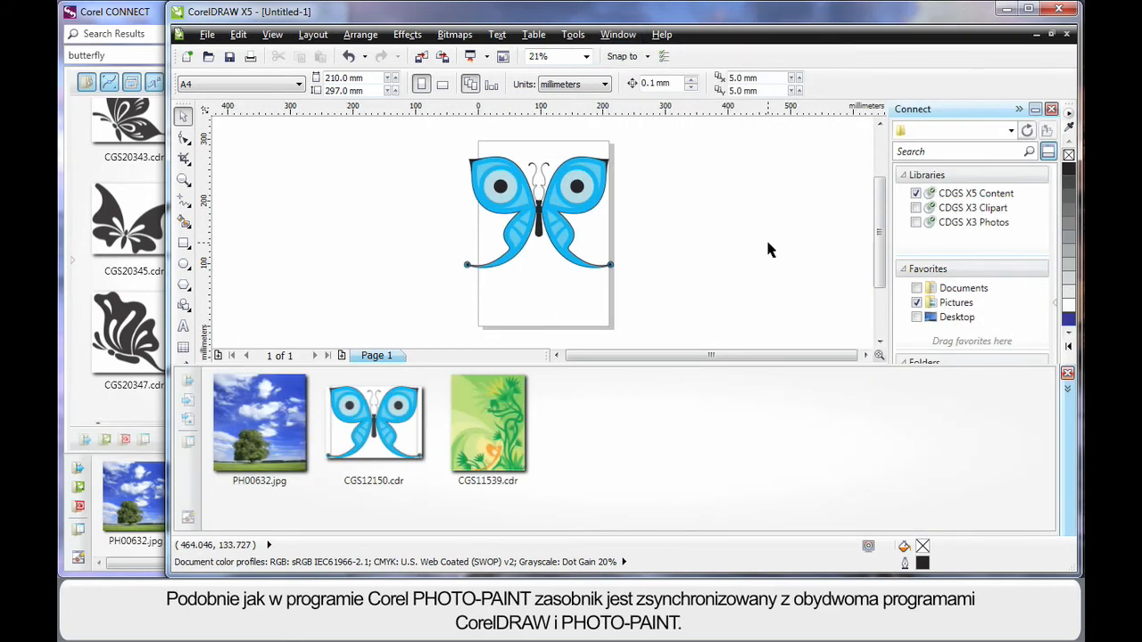
mouse_move(764, 252)
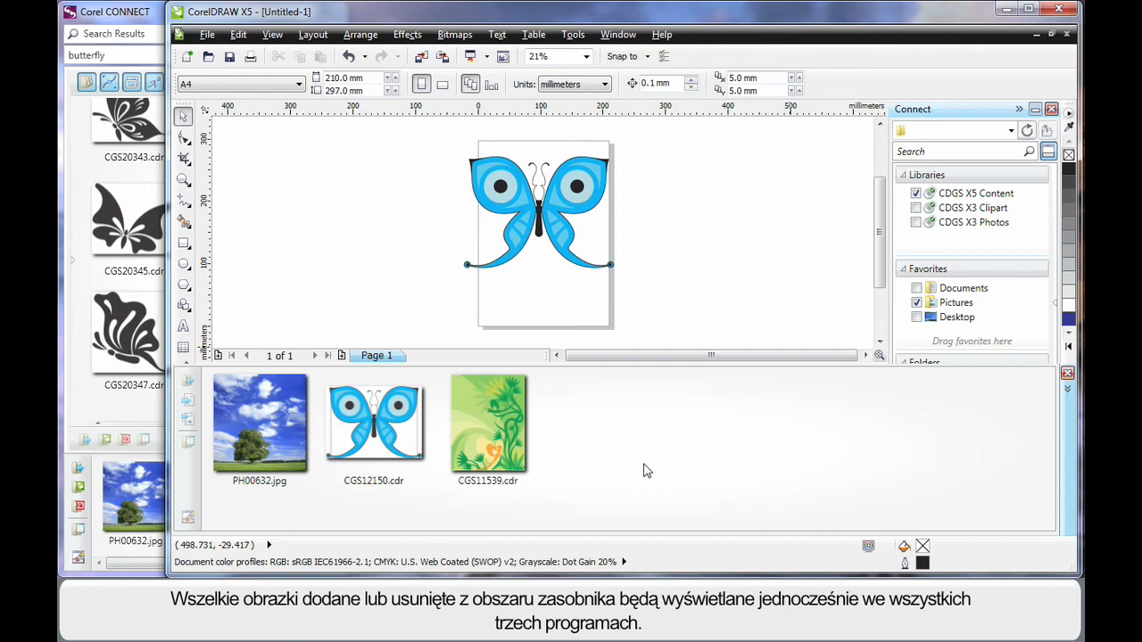
mouse_move(649, 469)
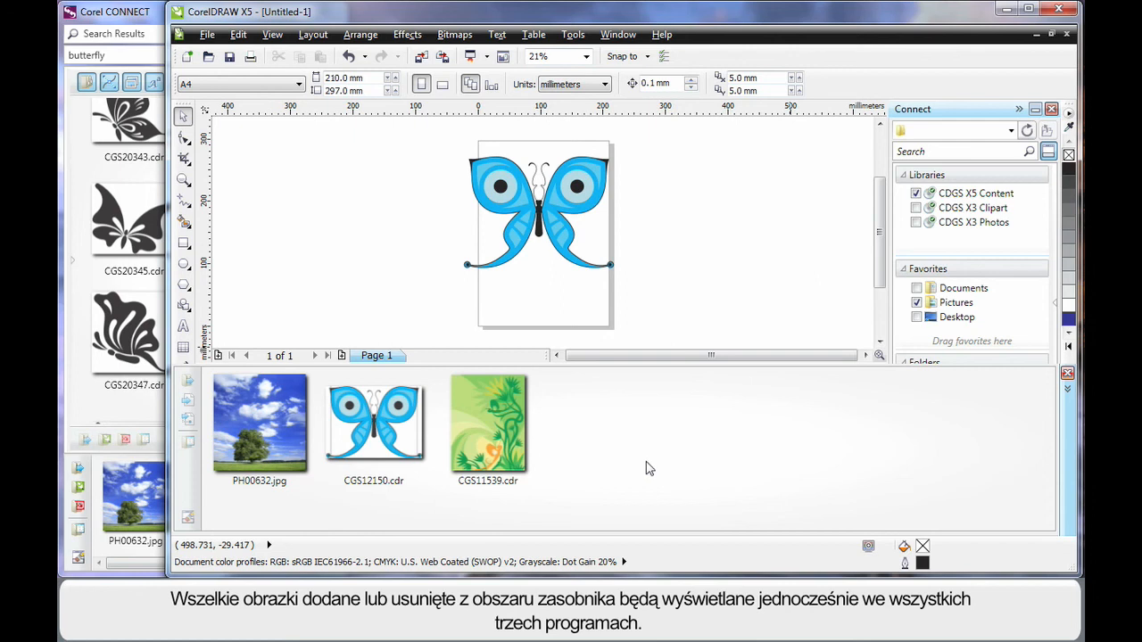
mouse_move(781, 426)
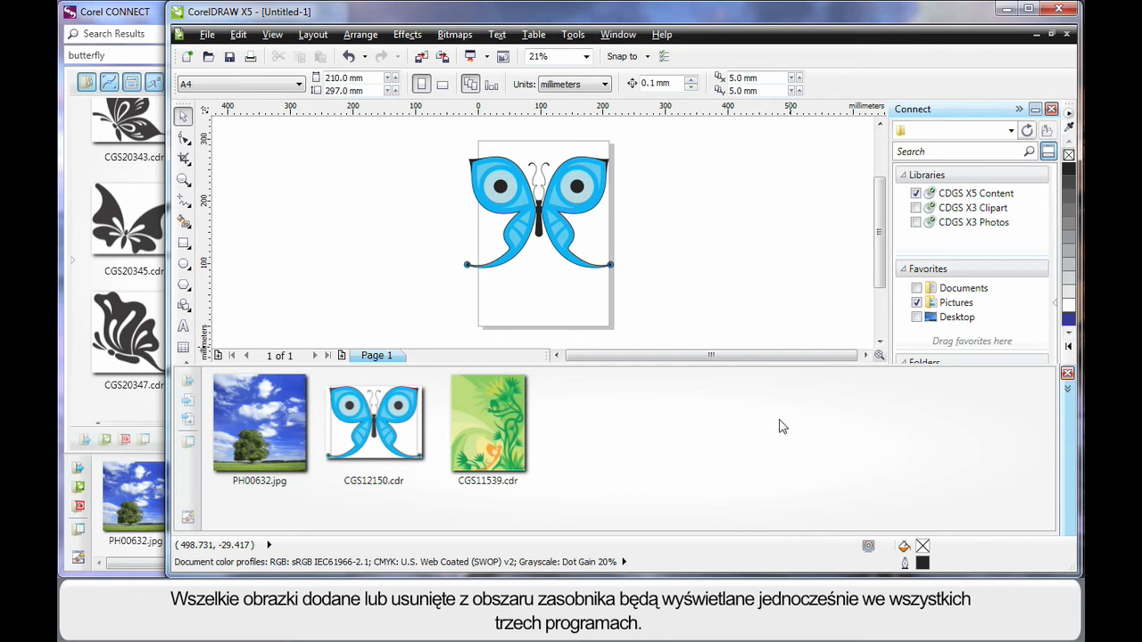